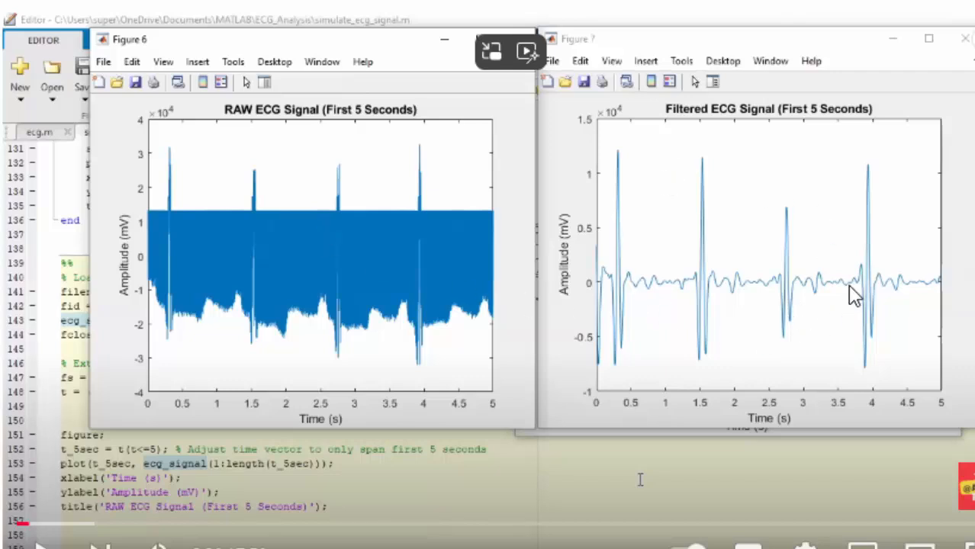
{"action": "mouse_move", "coordinate": [892, 349]}
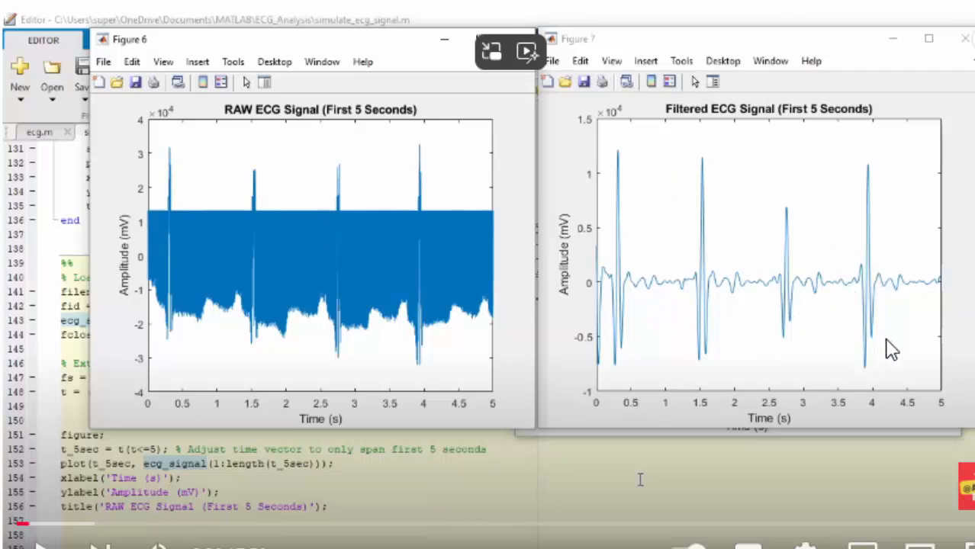
{"action": "mouse_move", "coordinate": [839, 248]}
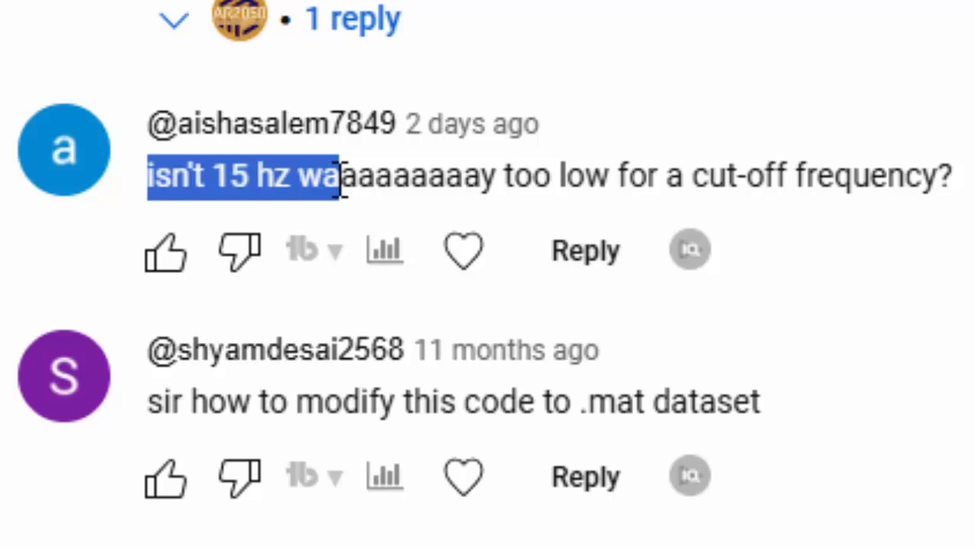
- Select the viewer comment asking whether a 15 Hz cut-off frequency is too low
{"action": "right_click", "coordinate": [244, 175]}
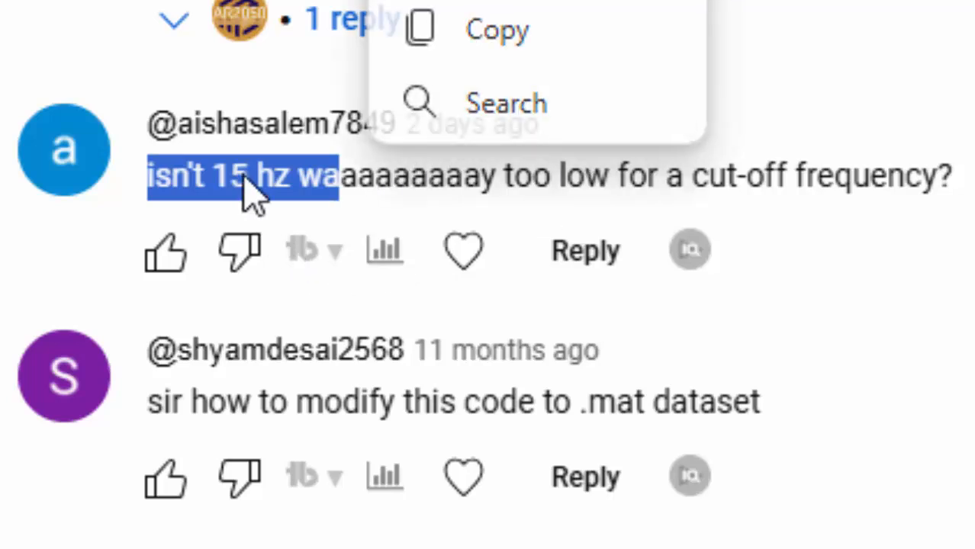
{"action": "left_click", "coordinate": [153, 190]}
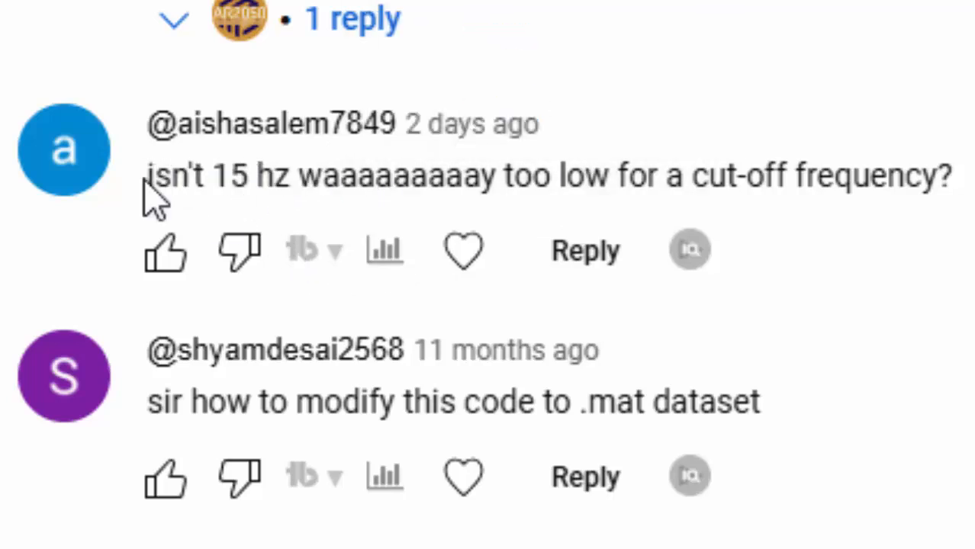
{"action": "left_click_drag", "start_coordinate": [150, 174], "coordinate": [690, 174]}
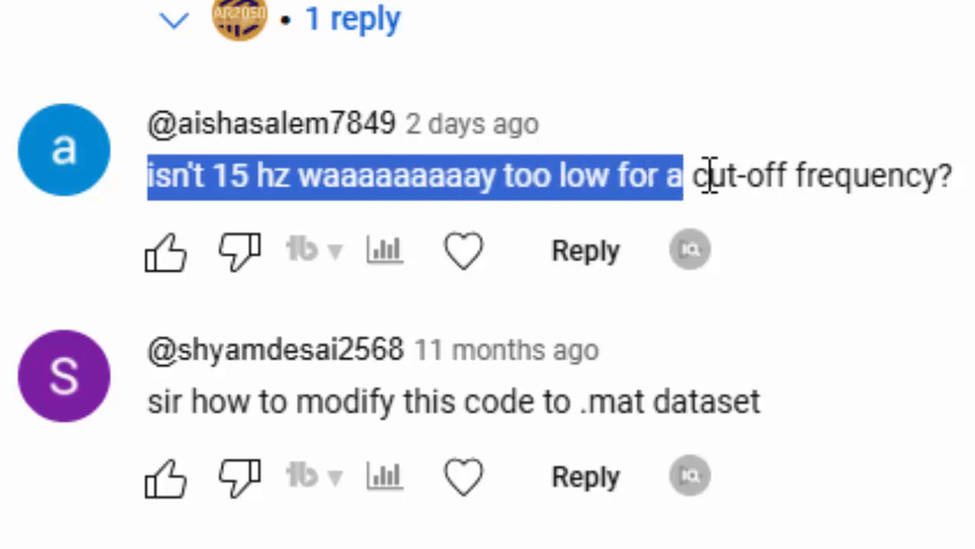
{"action": "left_click_drag", "start_coordinate": [690, 175], "coordinate": [948, 176]}
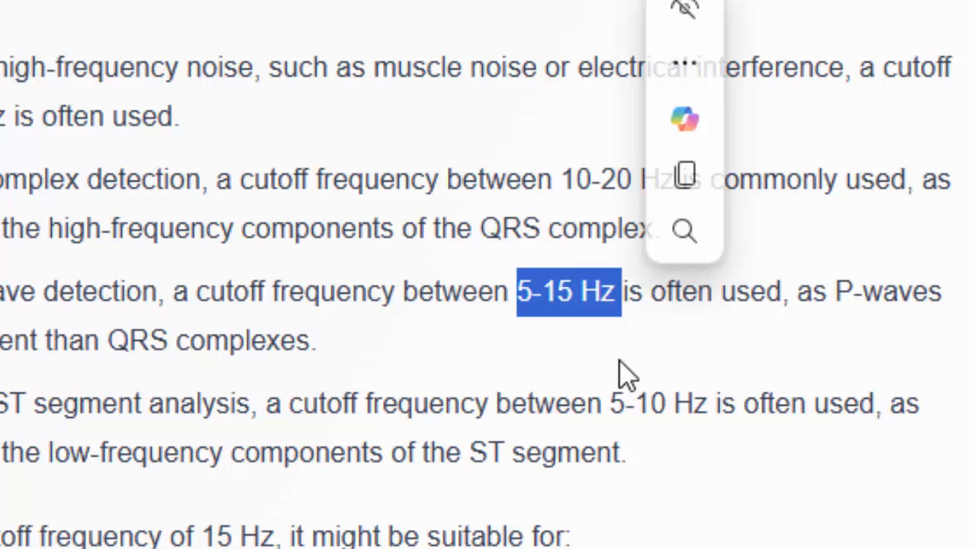
{"action": "mouse_move", "coordinate": [633, 382]}
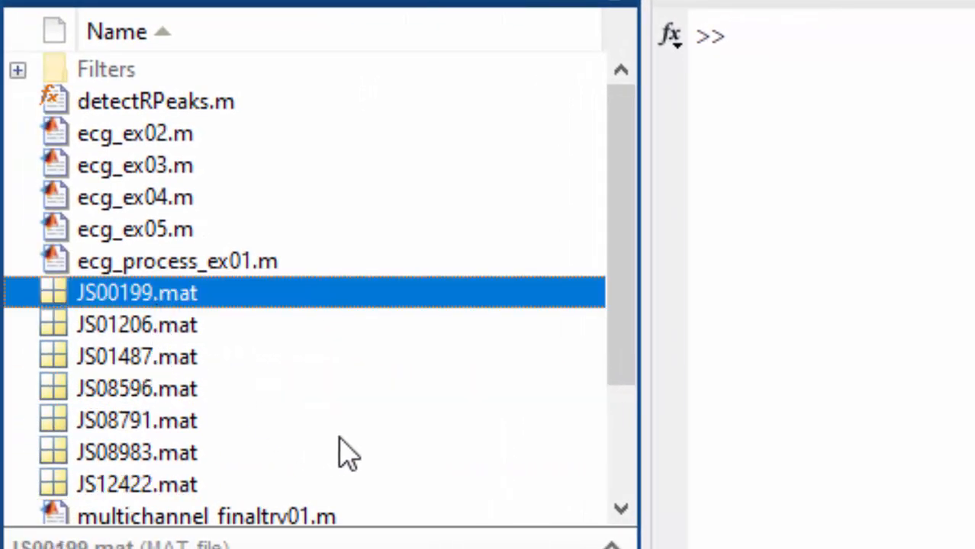
{"action": "mouse_move", "coordinate": [396, 425]}
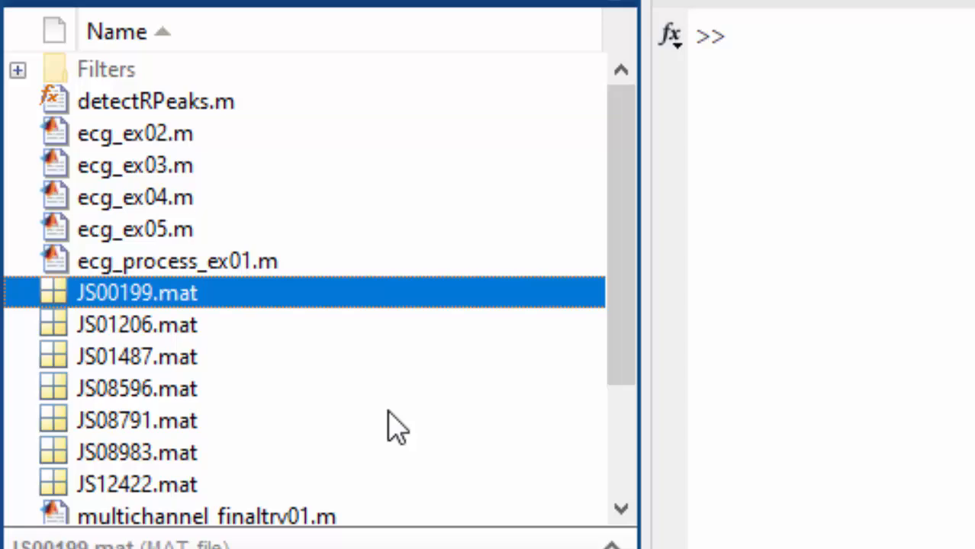
{"action": "mouse_move", "coordinate": [389, 460]}
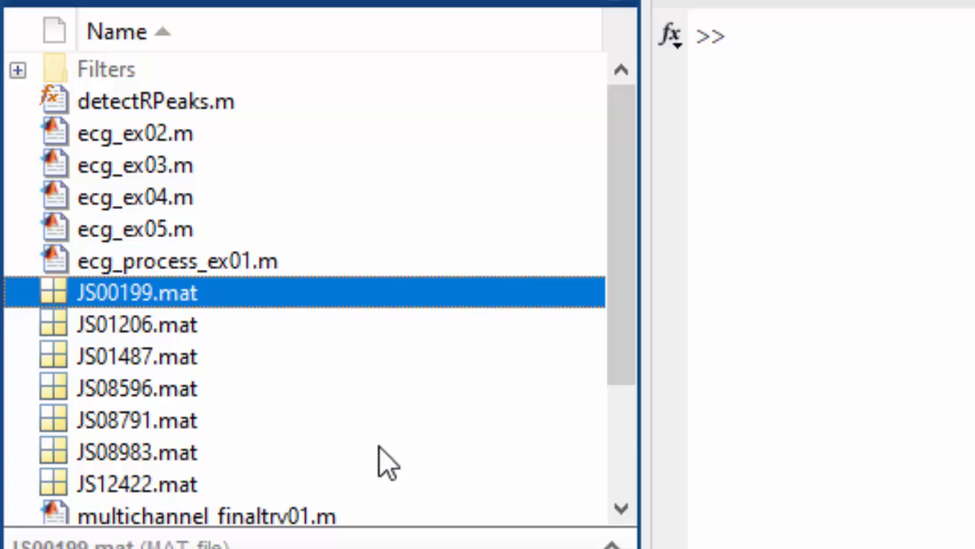
- Load JS00199.mat into val and copy its 12x5000 val matrix into ecg_data
{"action": "type", "text": "val =load('JS00199.mat')"}
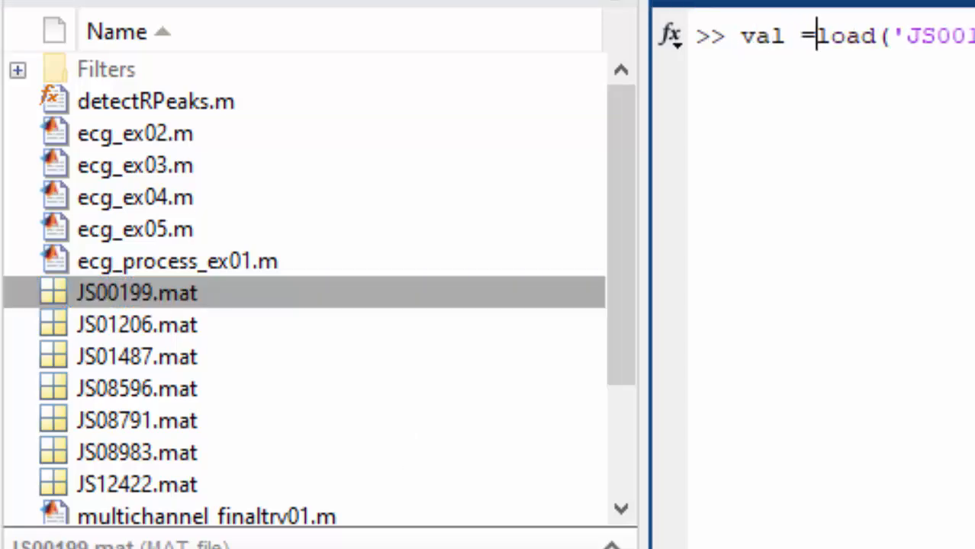
{"action": "key", "text": "enter"}
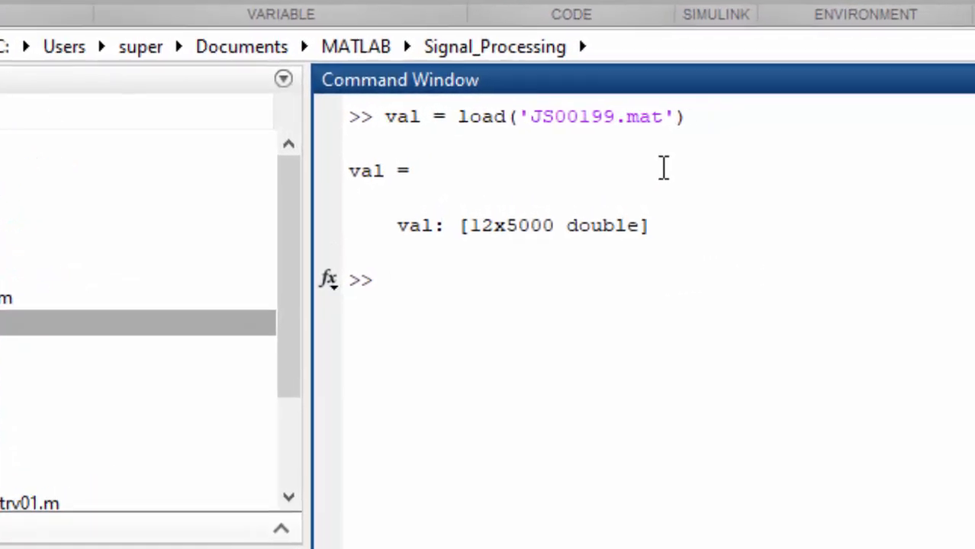
{"action": "type", "text": "ecg_data = val.val;"}
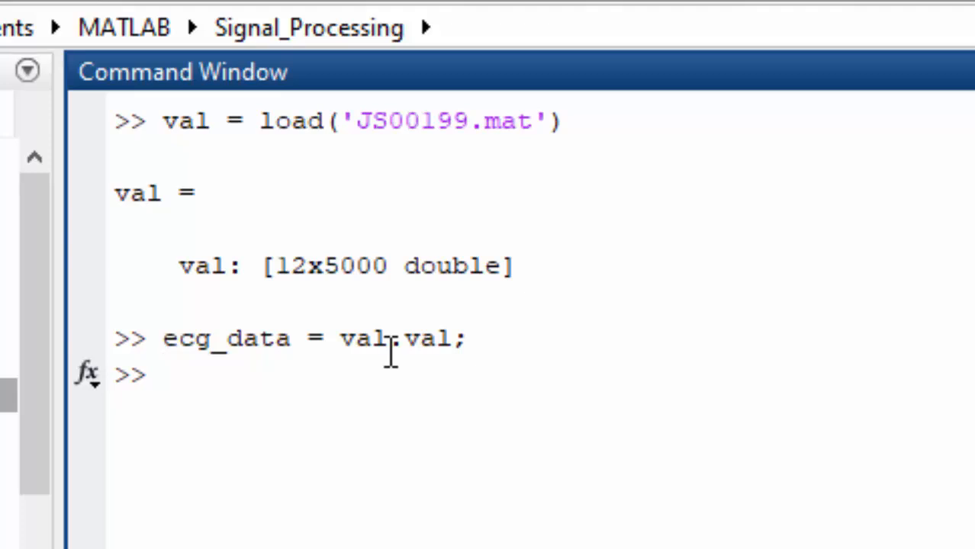
{"action": "scroll", "scroll_direction": "down", "scroll_amount": 3}
{"action": "type", "text": "lead_1 ="}
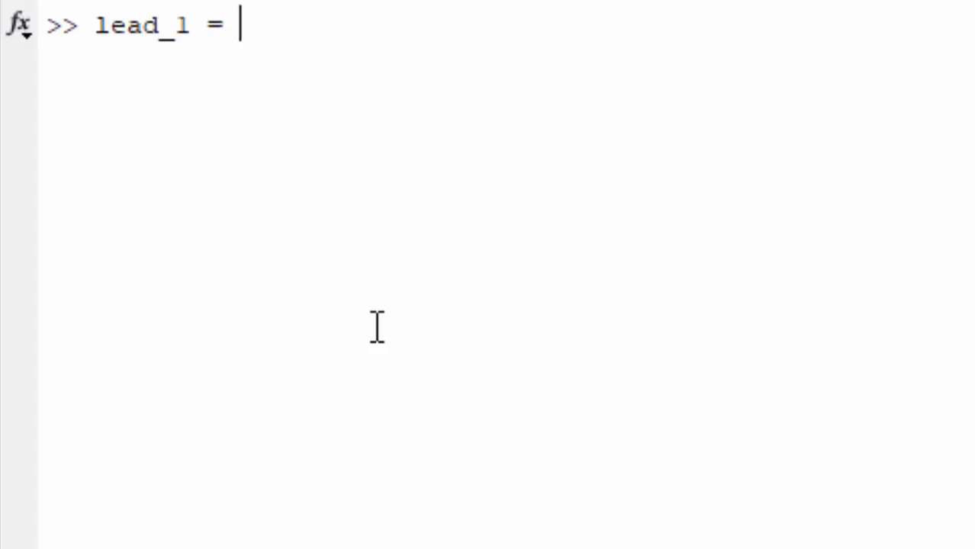
- Assign lead_1 = ecg_data(1,:) and begin a plot command for it
{"action": "type", "text": "ec"}
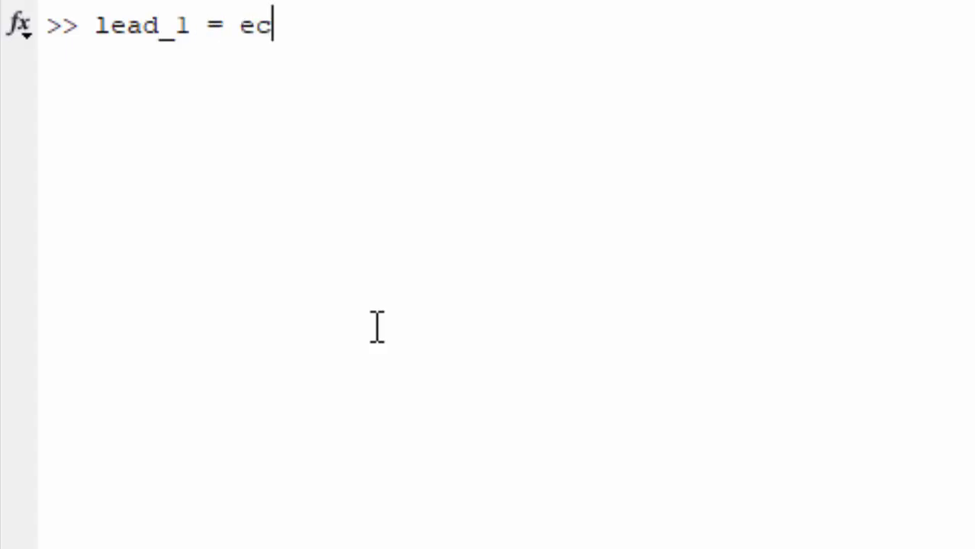
{"action": "type", "text": "g_data("}
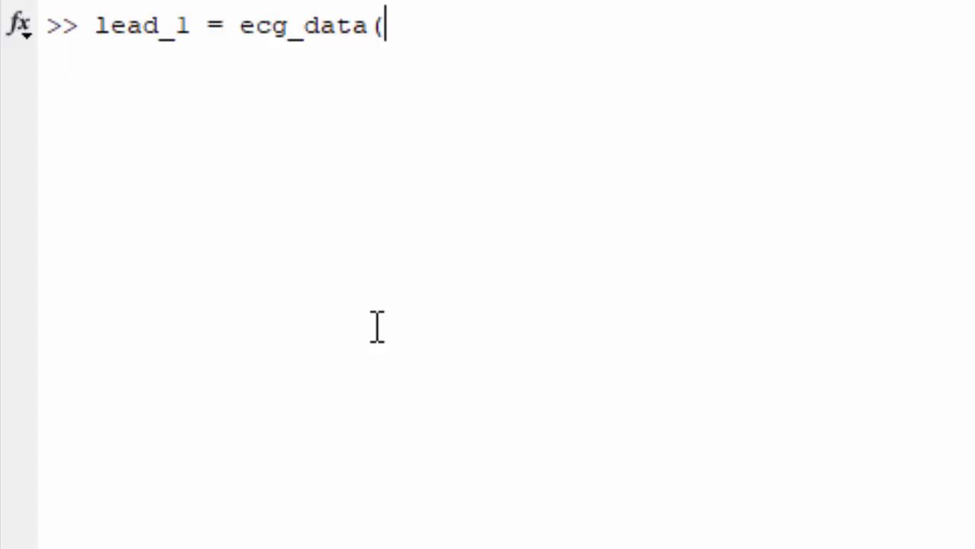
{"action": "type", "text": "1,:);"}
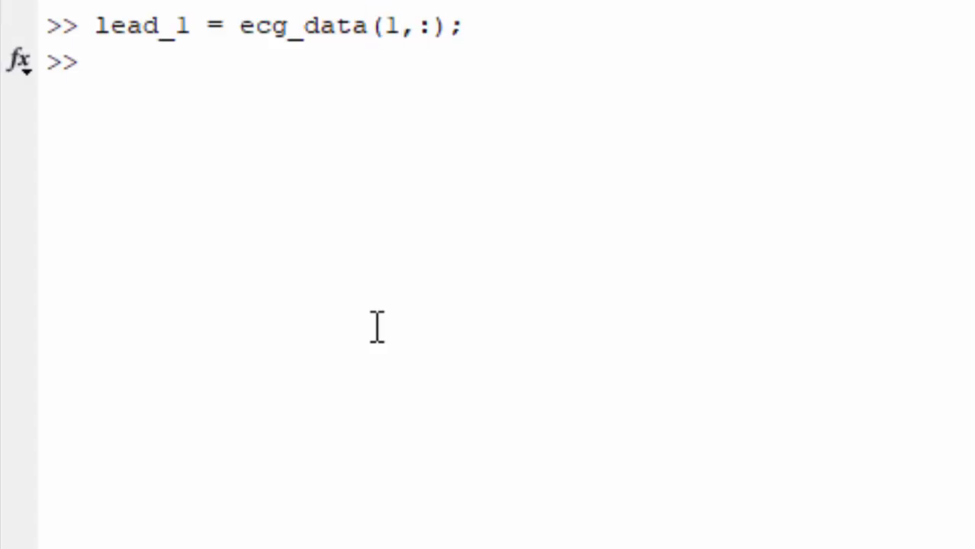
{"action": "type", "text": "plot("}
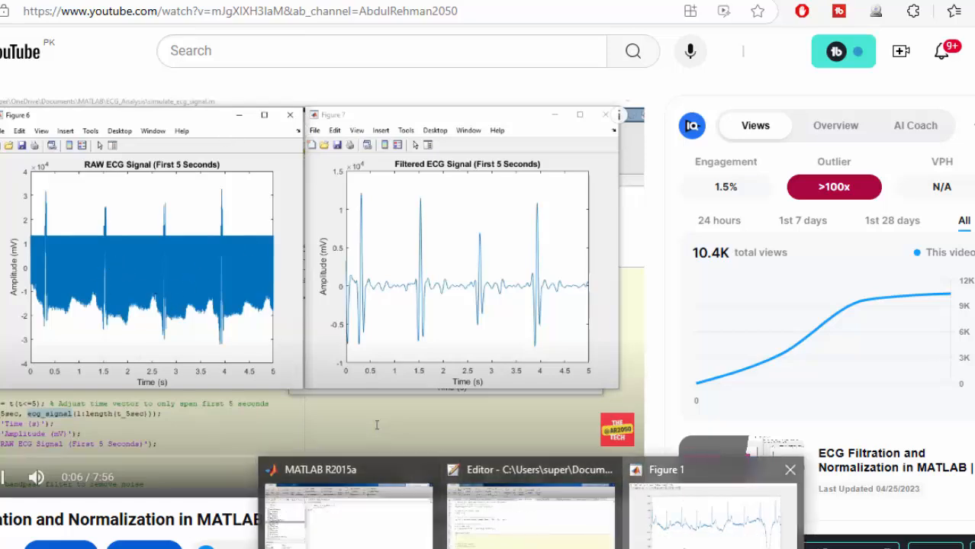
- Return from the tutorial video to the MATLAB session via the taskbar thumbnail
{"action": "left_click", "coordinate": [665, 469]}
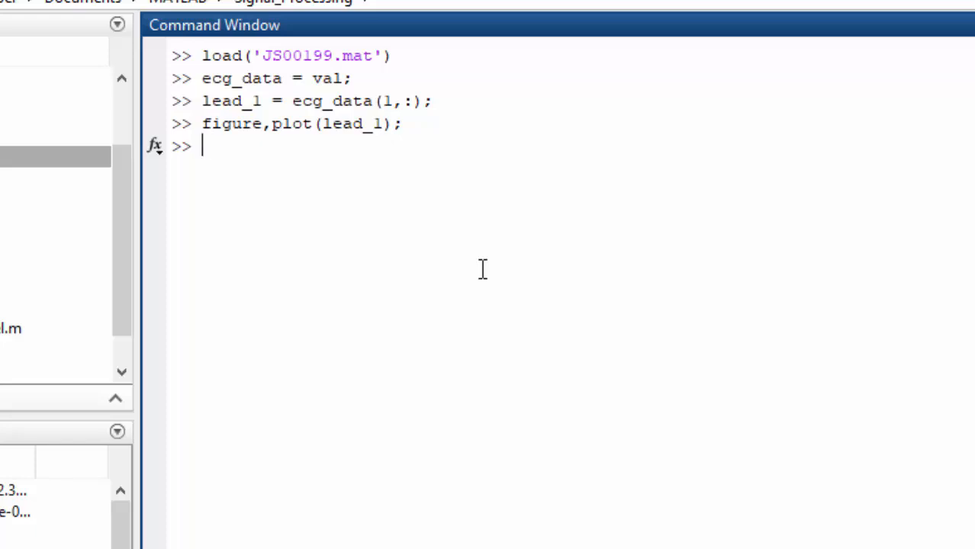
- Consult 'help butter' and scroll to the low-pass [B,A] = butter(N,Wn,'low') syntax
{"action": "type", "text": "[b"}
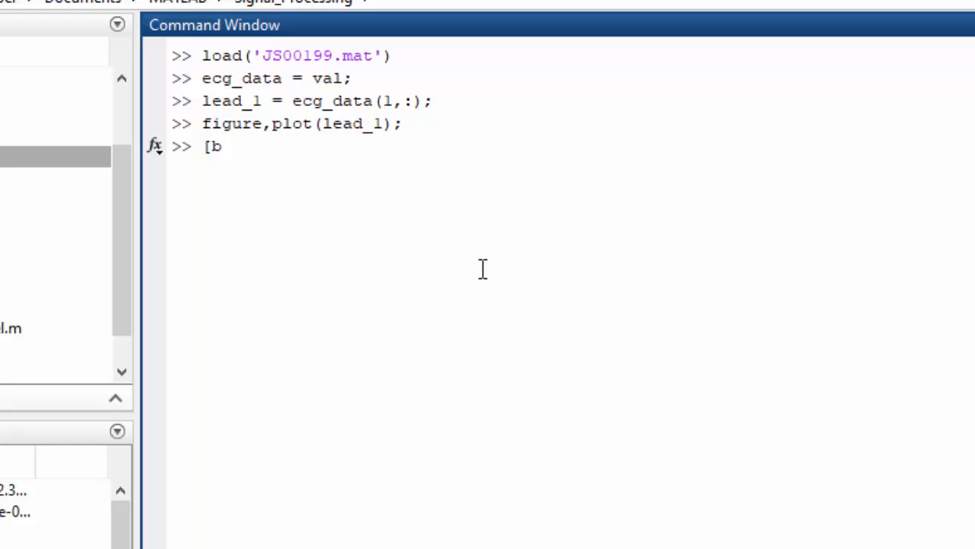
{"action": "type", "text": "help"}
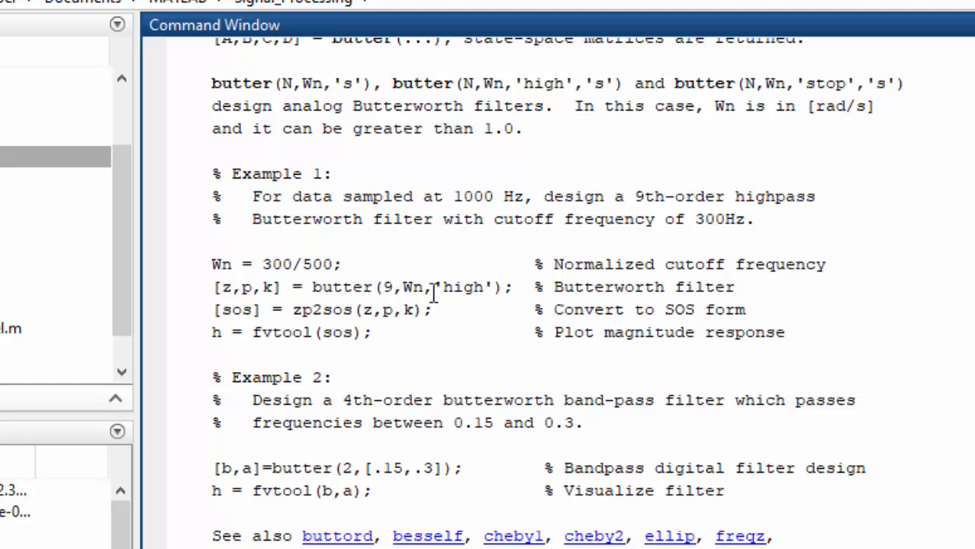
{"action": "scroll", "scroll_direction": "down", "scroll_amount": 3}
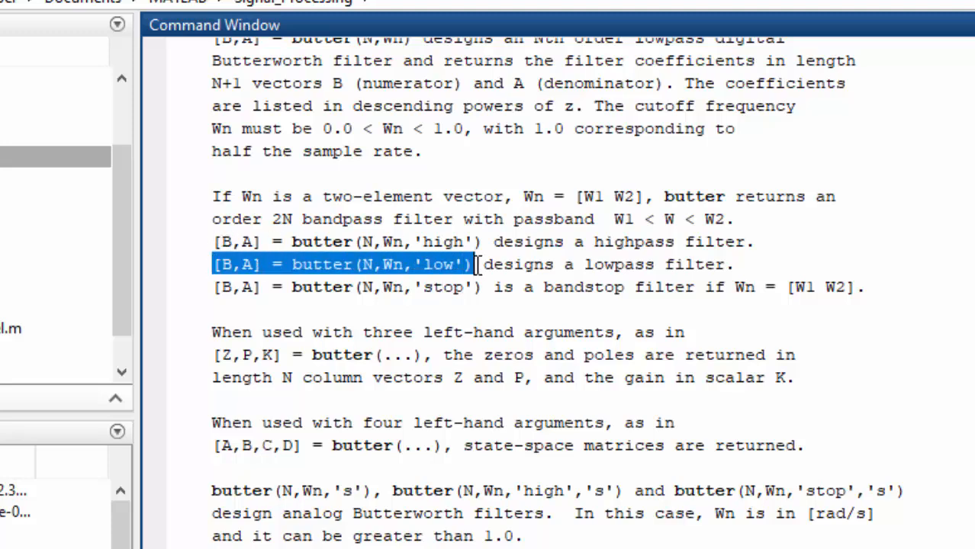
{"action": "scroll", "scroll_direction": "down", "scroll_amount": 3}
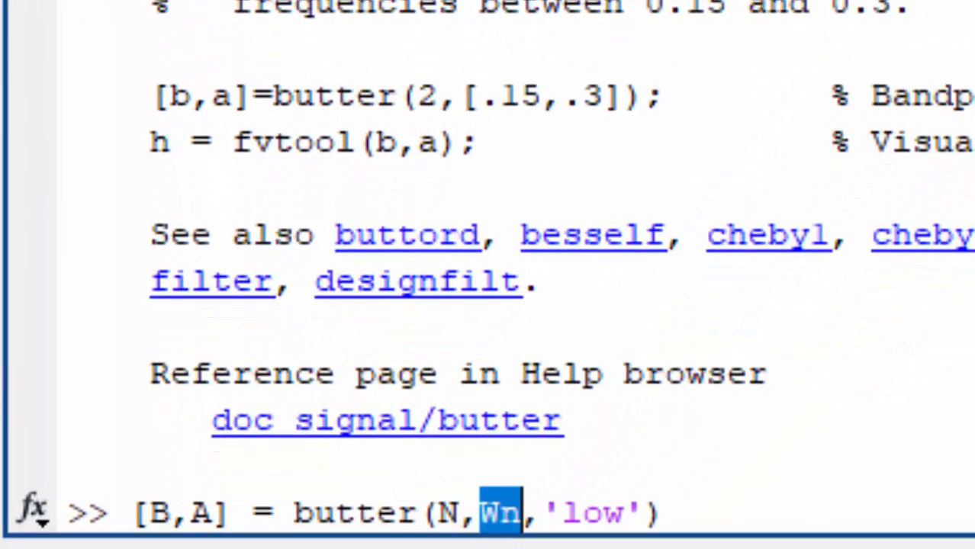
- Fill in the butter call with cut-off 30 and filter order 2
{"action": "type", "text": "30"}
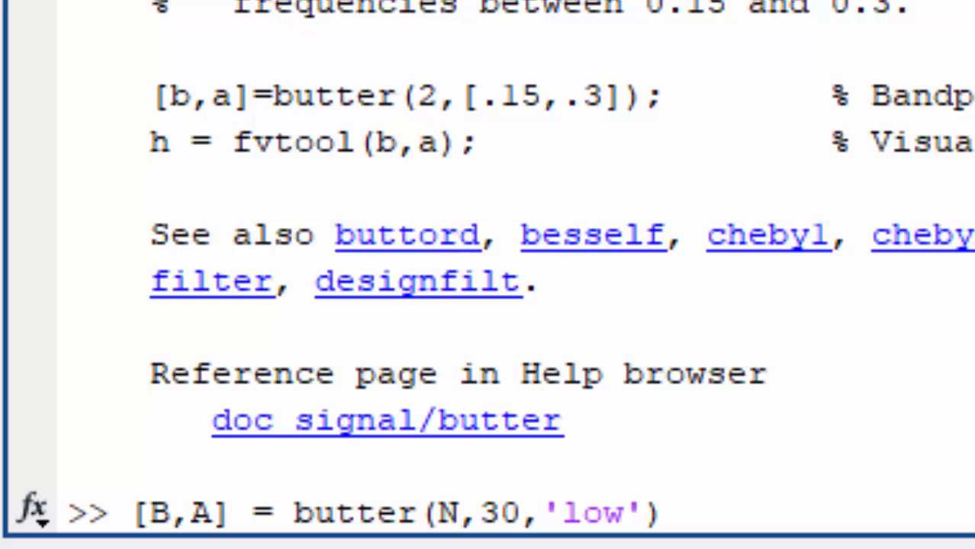
{"action": "double_click", "coordinate": [448, 513]}
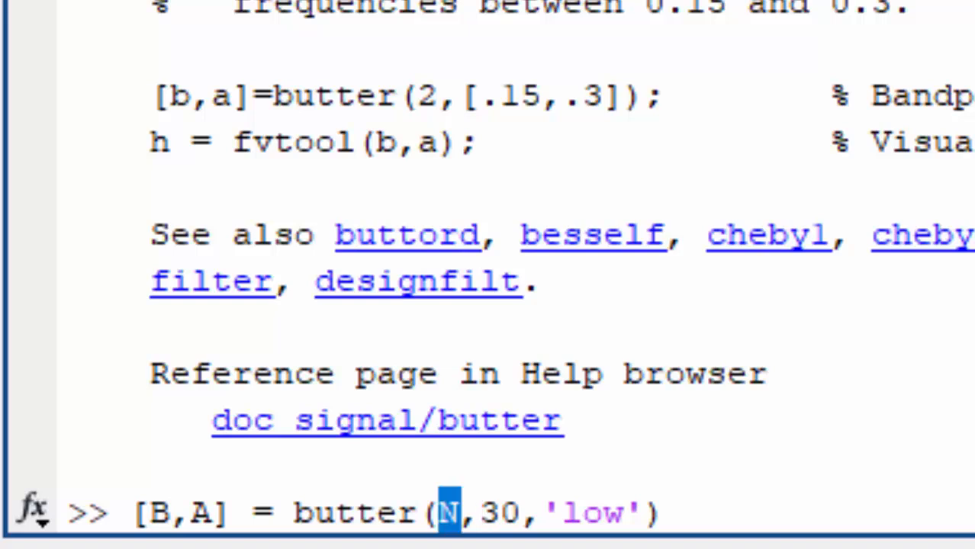
{"action": "type", "text": "2"}
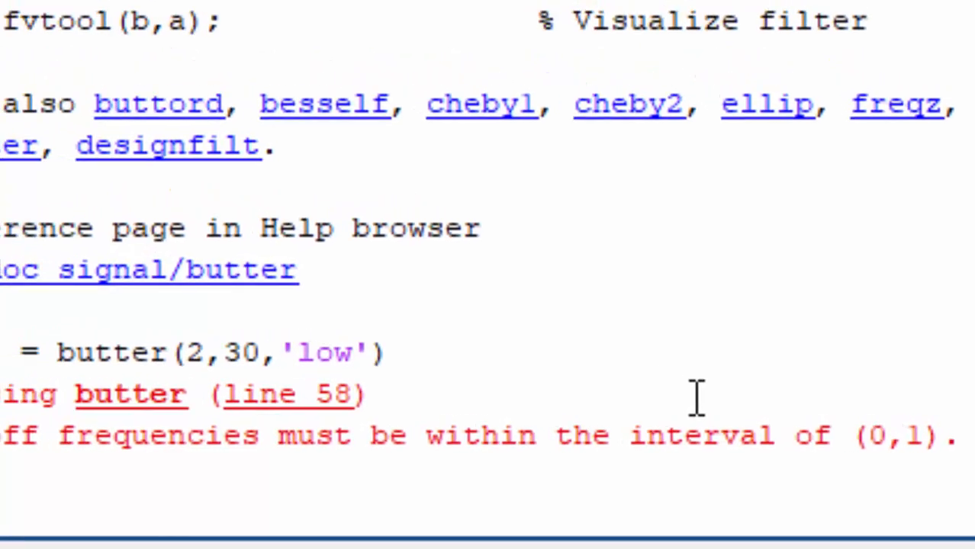
- Set fs = 500 and compute the normalized cutoff Wn = 30/(fs/2) = 0.12
{"action": "type", "text": "fs=500"}
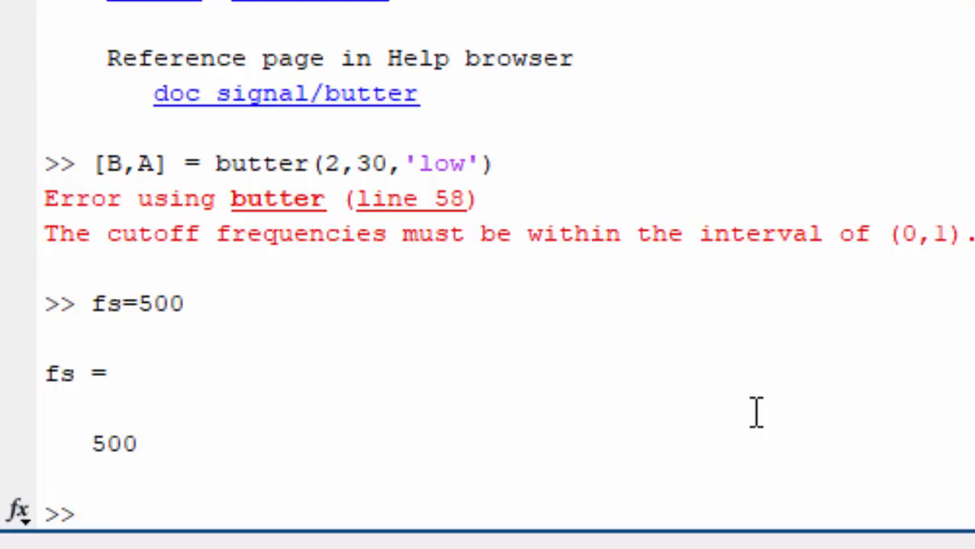
{"action": "type", "text": "Wn ="}
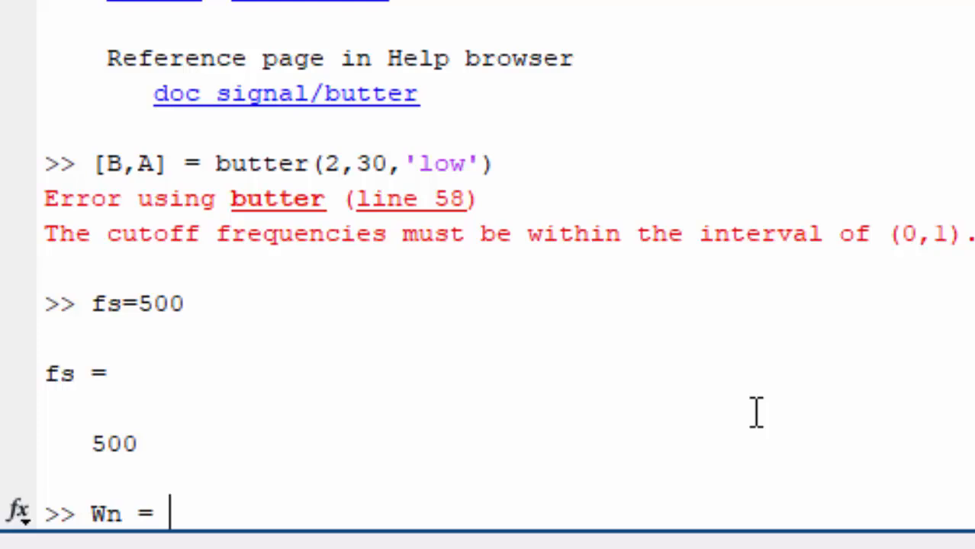
{"action": "type", "text": "30/"}
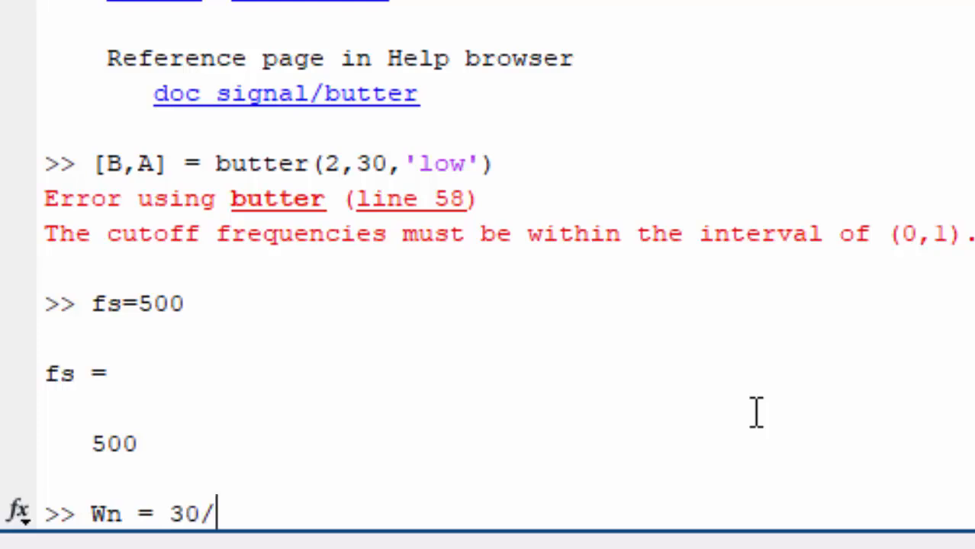
{"action": "type", "text": "(fs/2"}
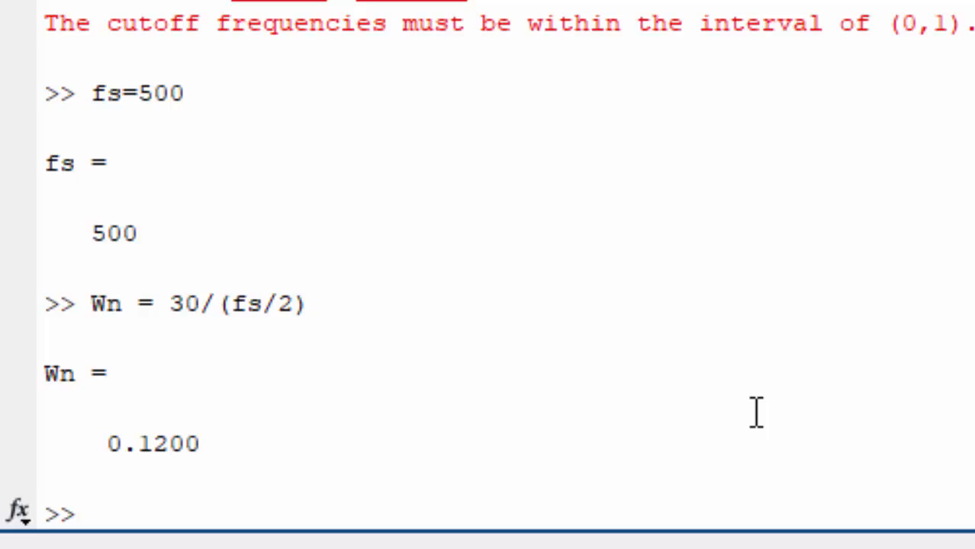
{"action": "type", "text": "c"}
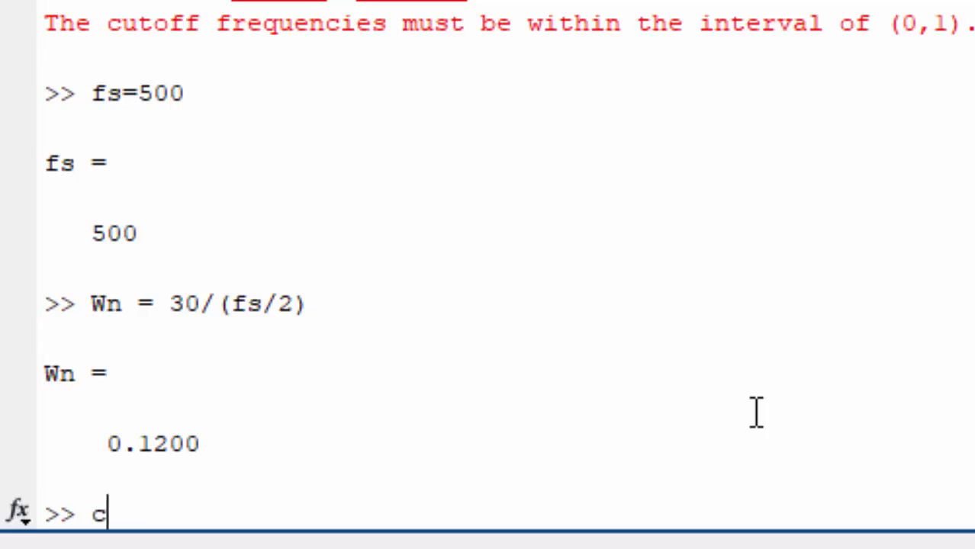
{"action": "key", "text": "Backspace"}
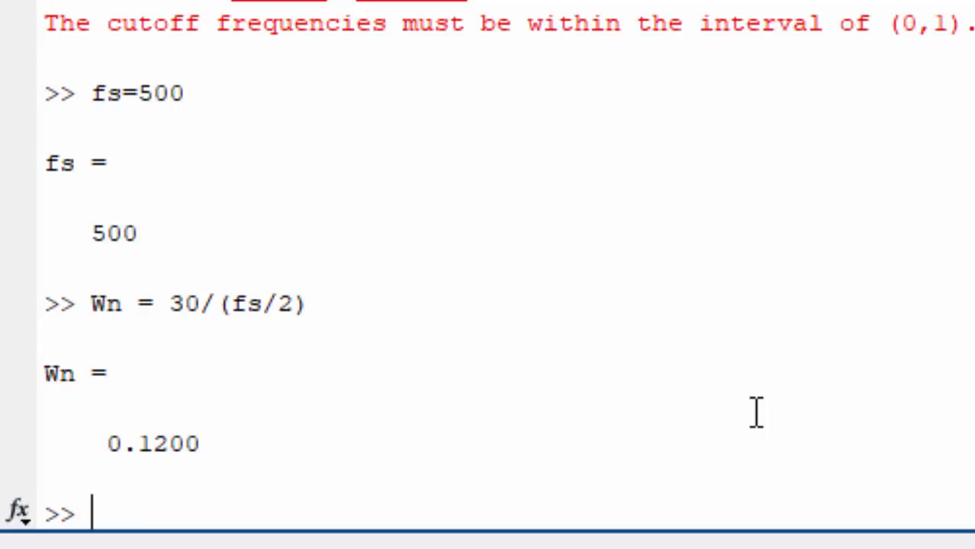
- Get B, A from butter(2,Wn,'low') and apply filtfilt to lead_1 as filtered_segment
{"action": "type", "text": "[B,A] = butter(2,30,'low')"}
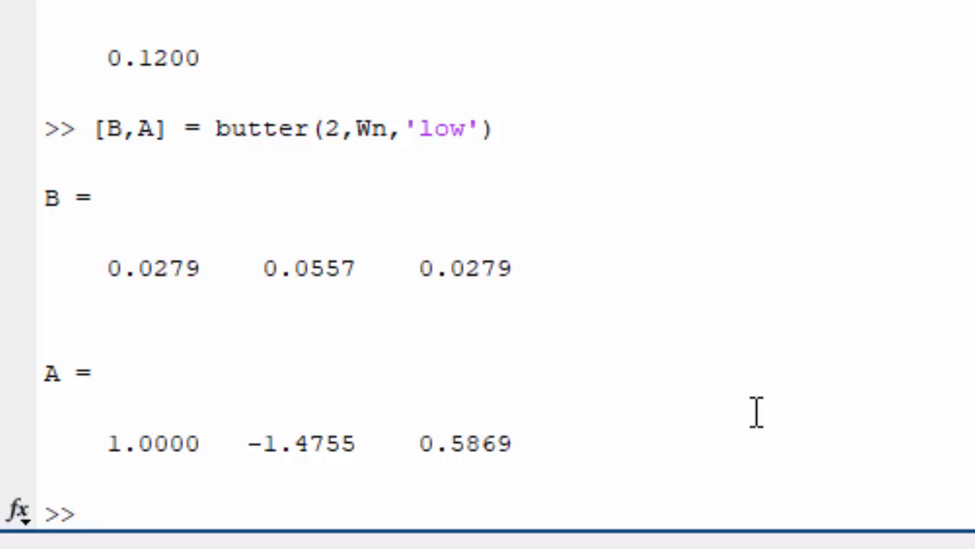
{"action": "type", "text": "filtered_segment = filtfilt(B, A, lead_1);"}
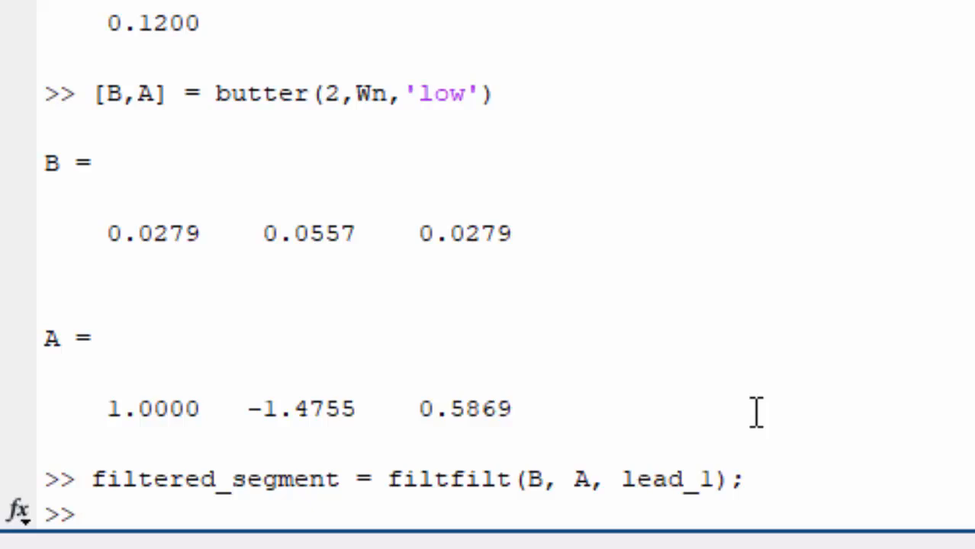
- Start a figure,plot(filtered_segment) command for the filtered signal
{"action": "type", "text": "figure,plot(filt"}
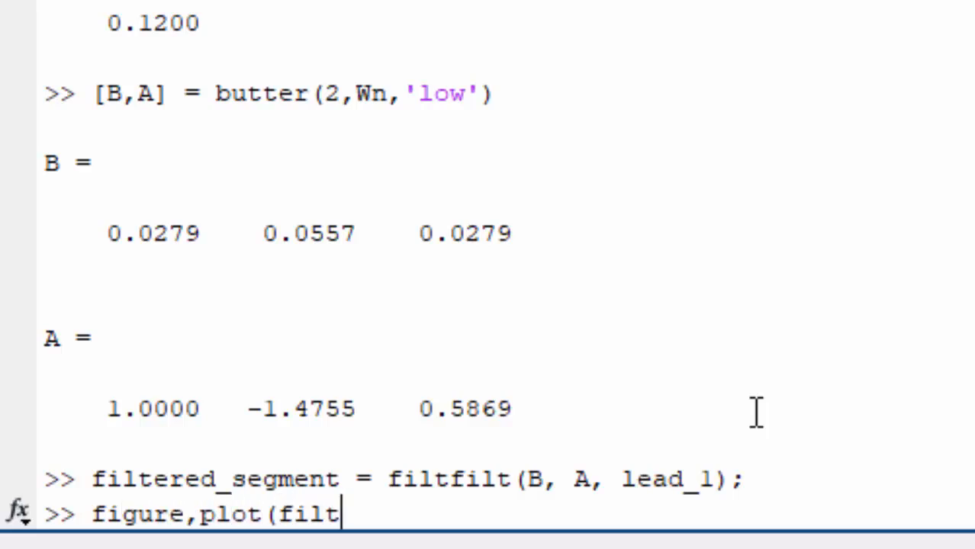
{"action": "type", "text": "ered_segme"}
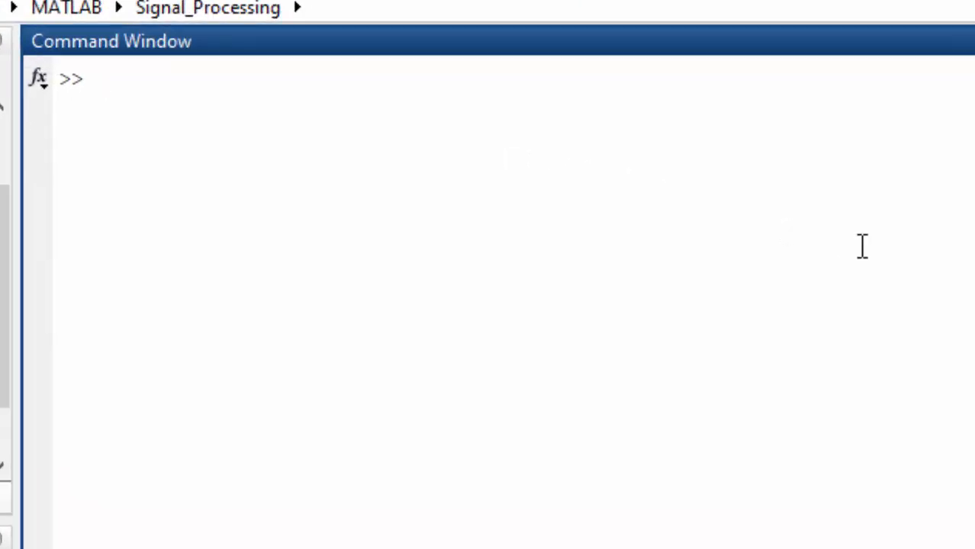
- Run figure,plot(lead_1) to show the raw 5000-sample ECG trace
{"action": "type", "text": "figu"}
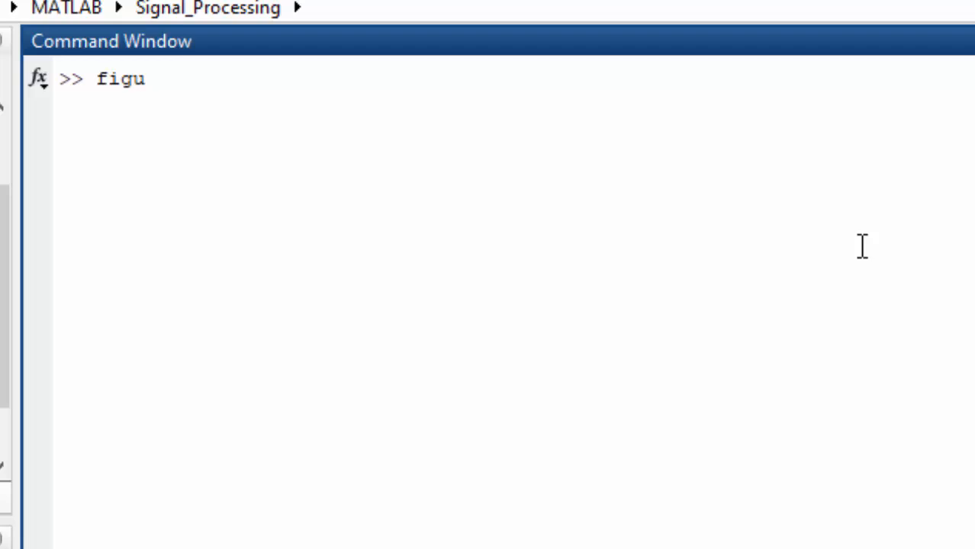
{"action": "type", "text": "re,pl"}
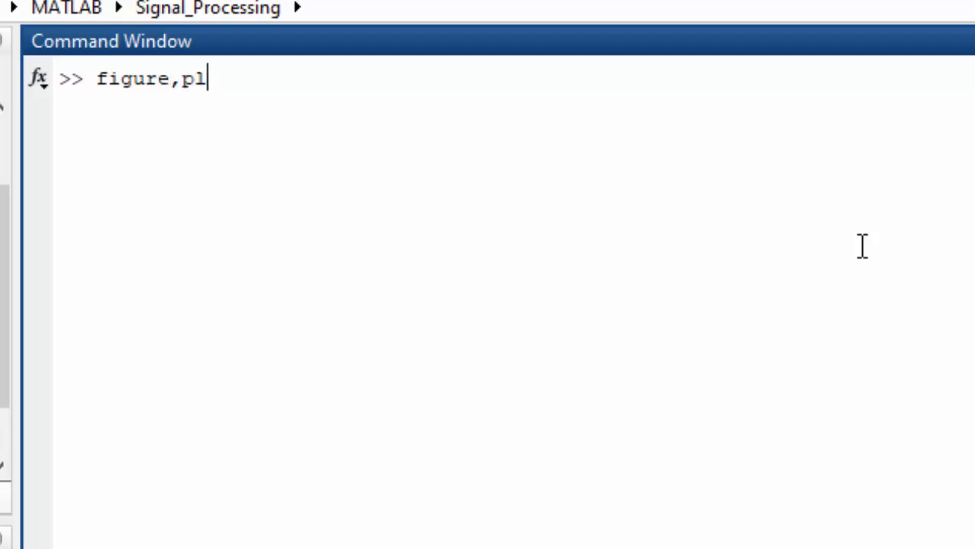
{"action": "type", "text": "ot(lead"}
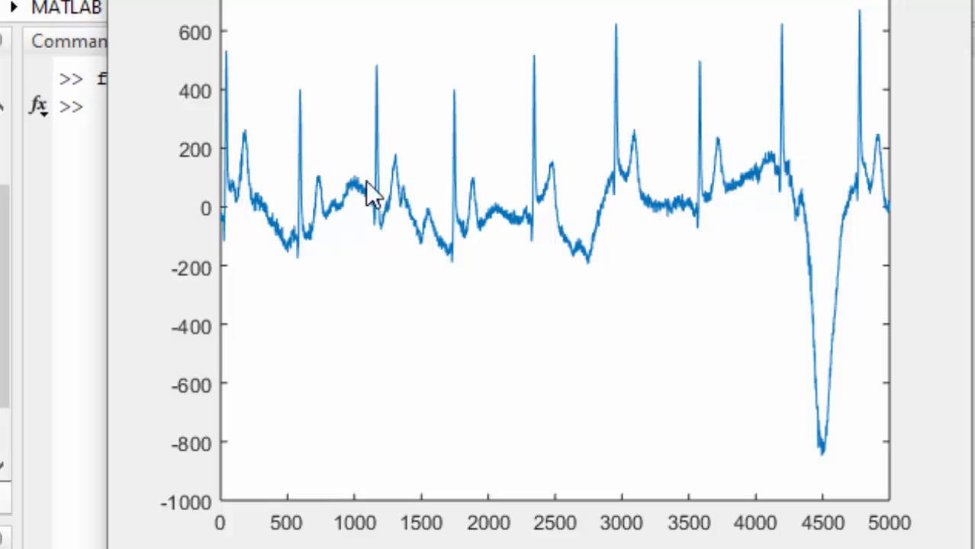
{"action": "mouse_move", "coordinate": [298, 259]}
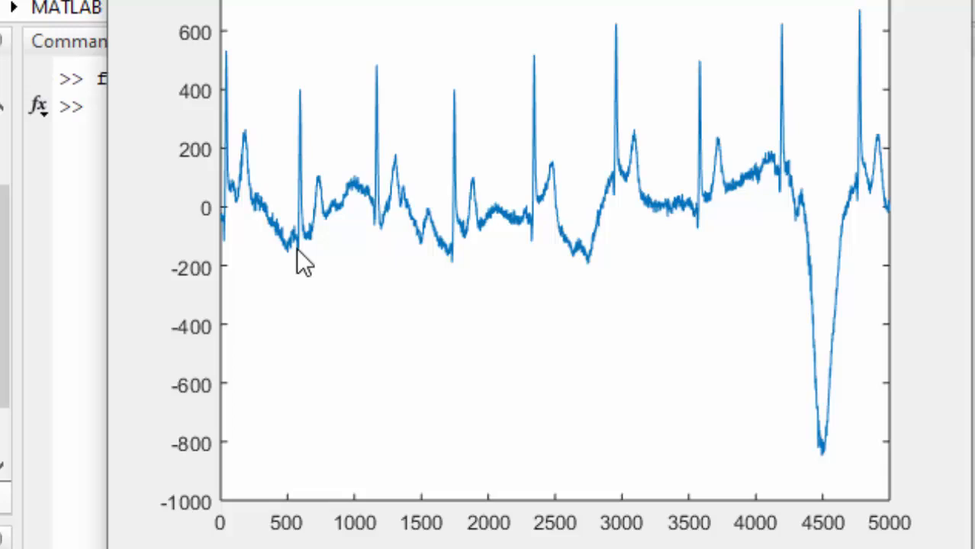
{"action": "mouse_move", "coordinate": [724, 237]}
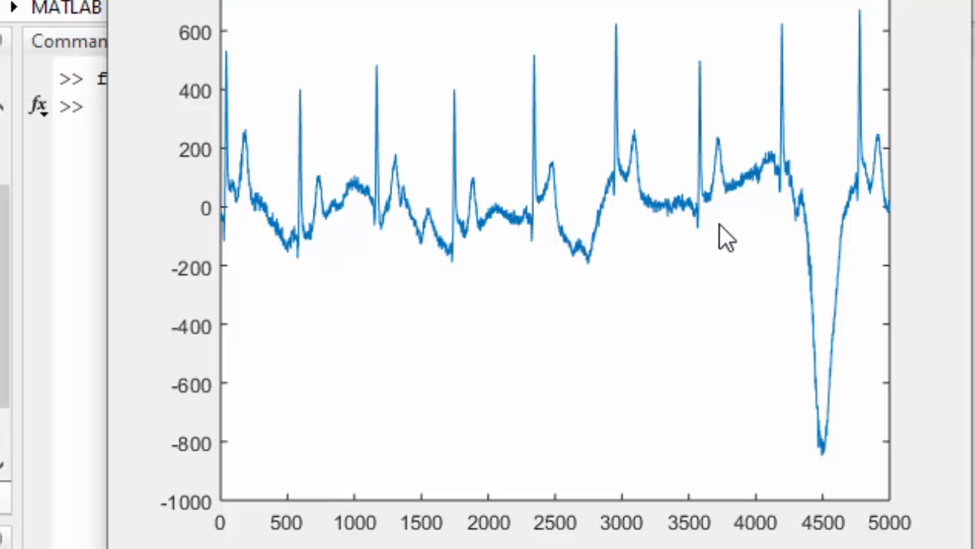
{"action": "mouse_move", "coordinate": [662, 229]}
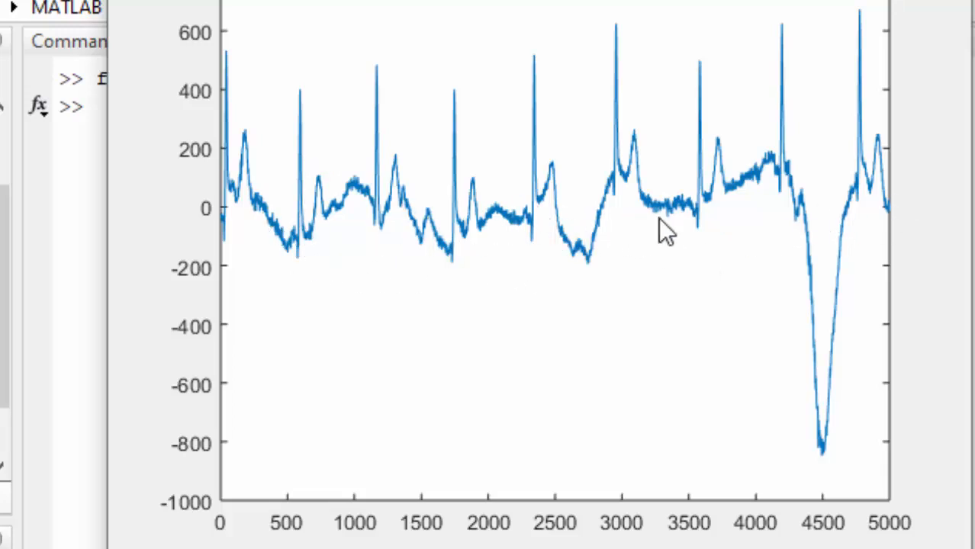
{"action": "mouse_move", "coordinate": [656, 293]}
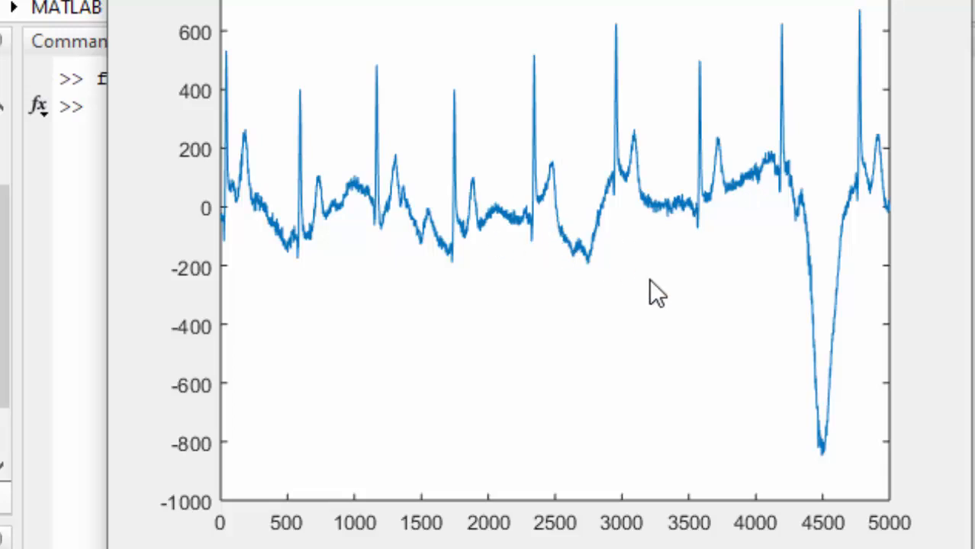
{"action": "mouse_move", "coordinate": [217, 214]}
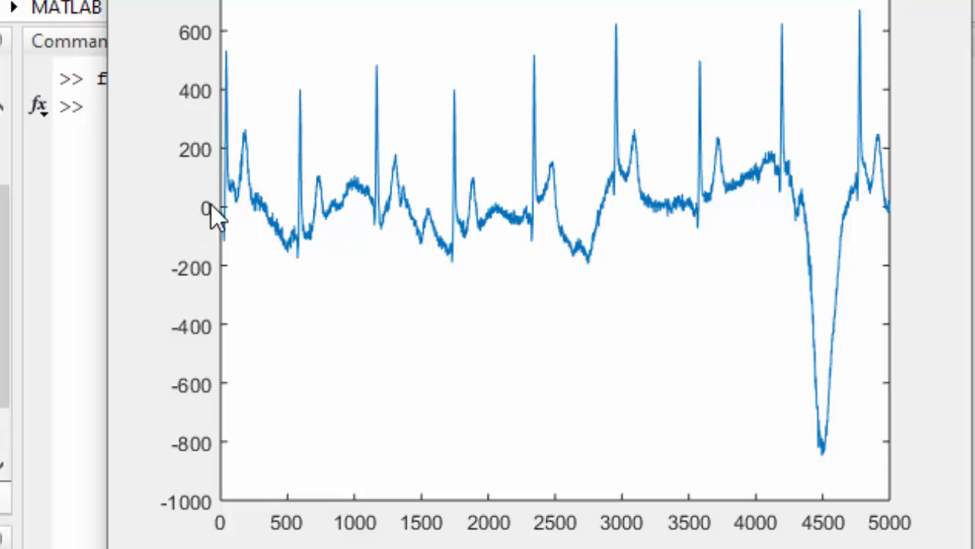
{"action": "mouse_move", "coordinate": [884, 243]}
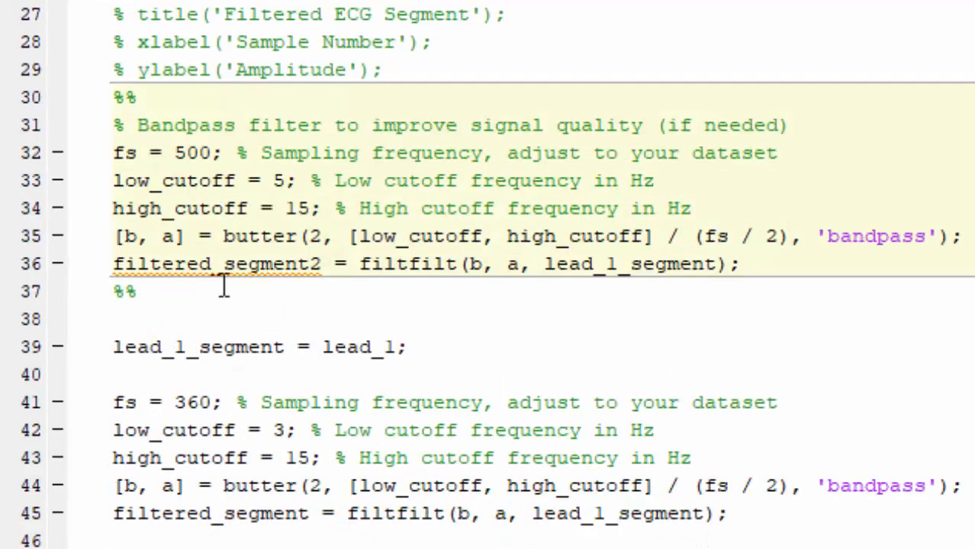
- Review the 5 Hz cutoff, order 2, 'bandpass' type and filtered_segment2 output in the script
{"action": "double_click", "coordinate": [174, 180]}
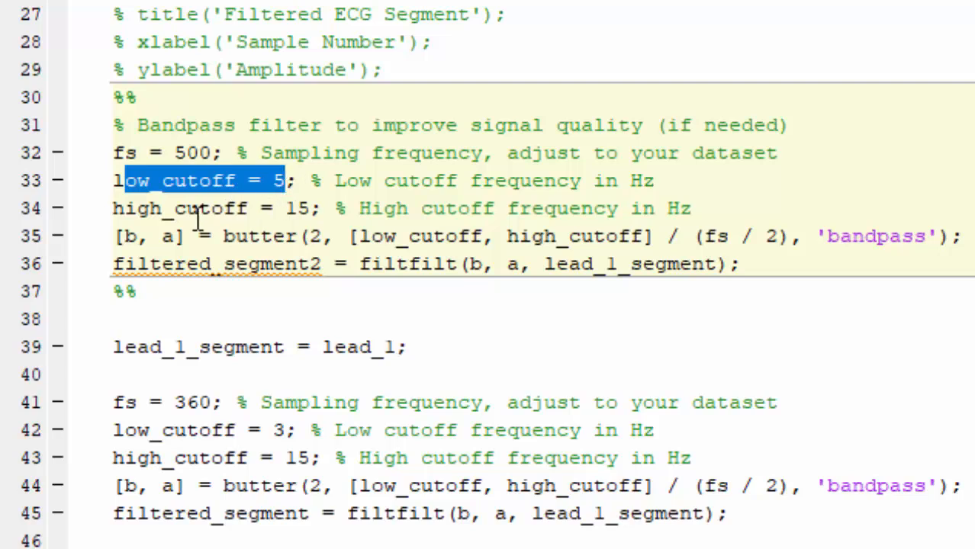
{"action": "double_click", "coordinate": [182, 207]}
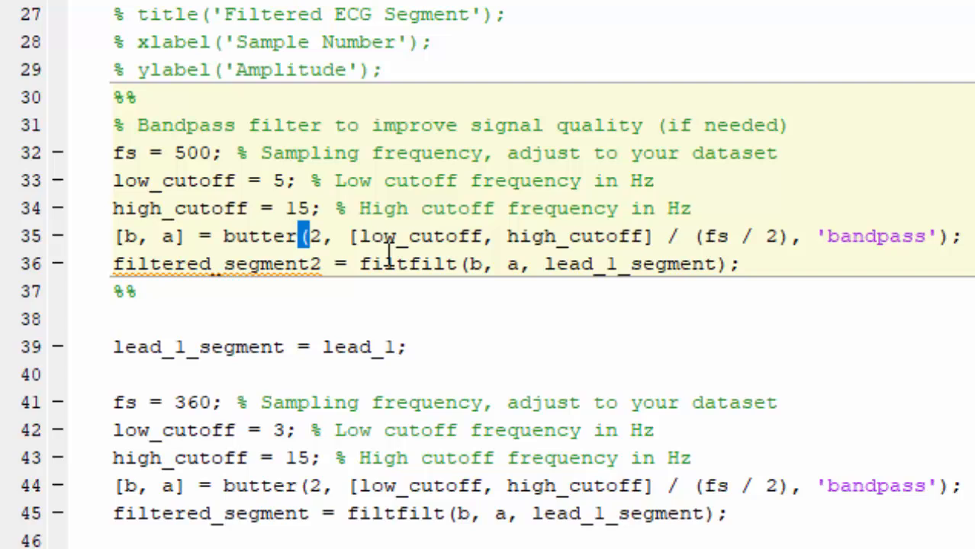
{"action": "double_click", "coordinate": [872, 235]}
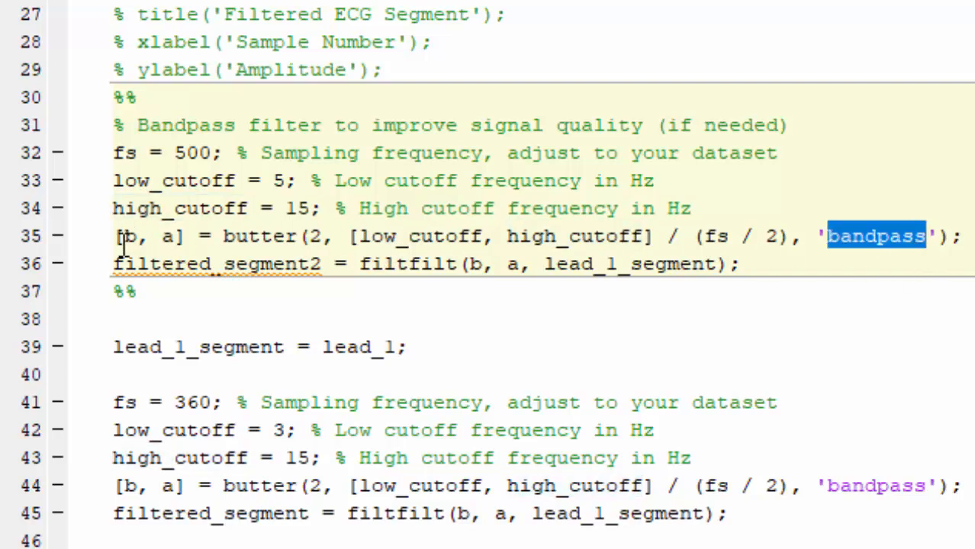
{"action": "double_click", "coordinate": [221, 264]}
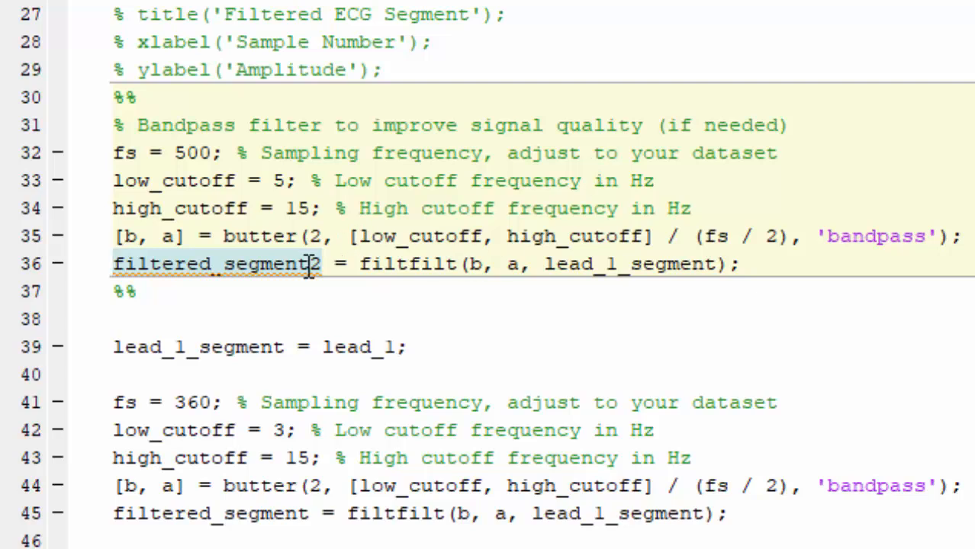
{"action": "double_click", "coordinate": [272, 264]}
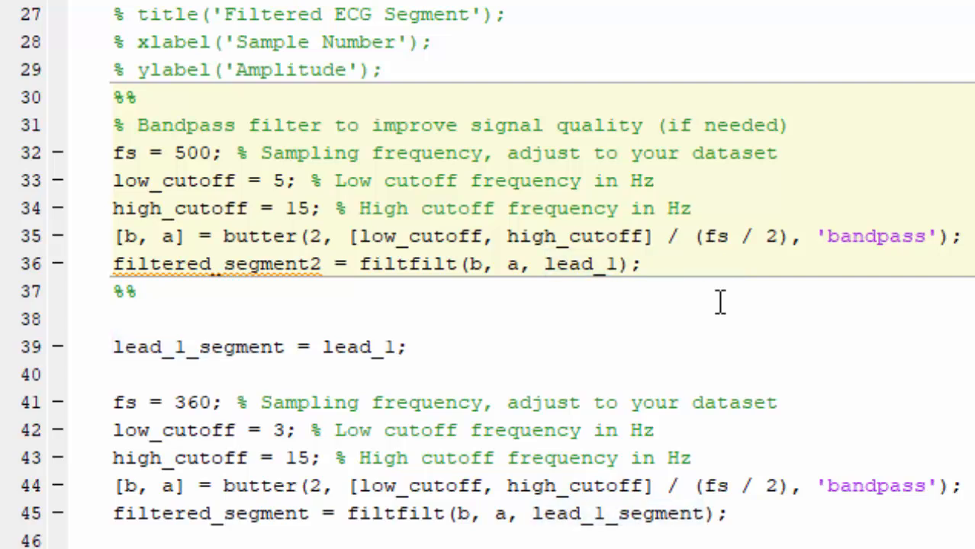
- Make the filtfilt call on line 36 take lead_1 instead of lead_1_segment
{"action": "left_click", "coordinate": [776, 152]}
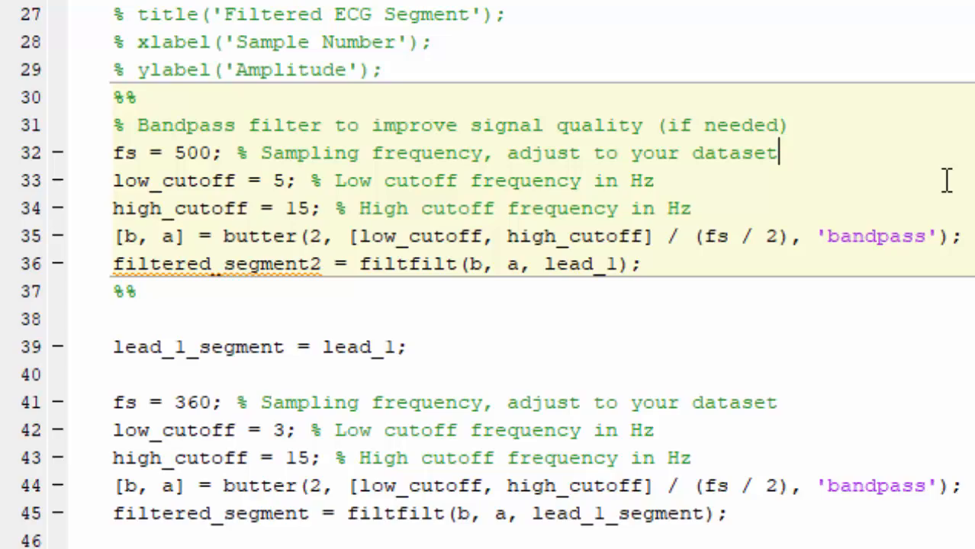
{"action": "mouse_move", "coordinate": [945, 180]}
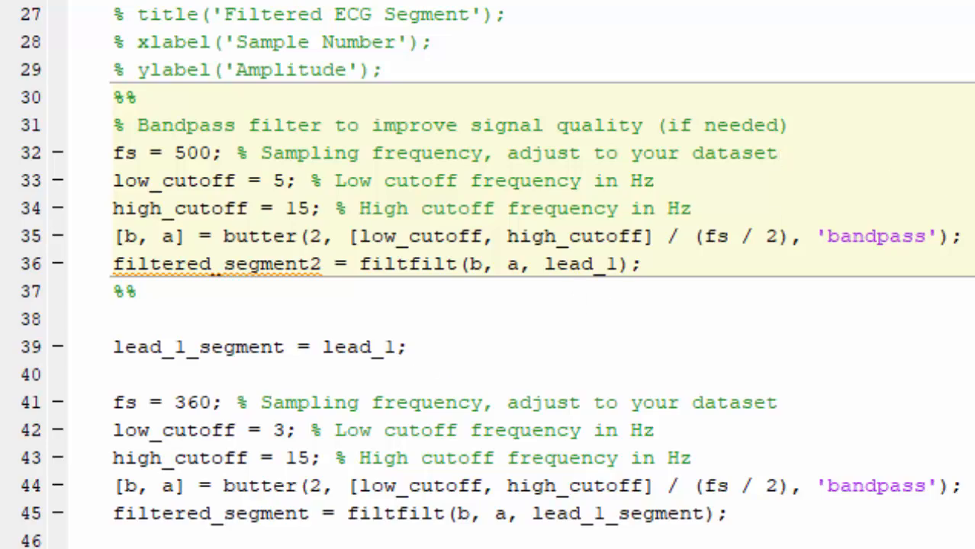
{"action": "left_click", "coordinate": [689, 458]}
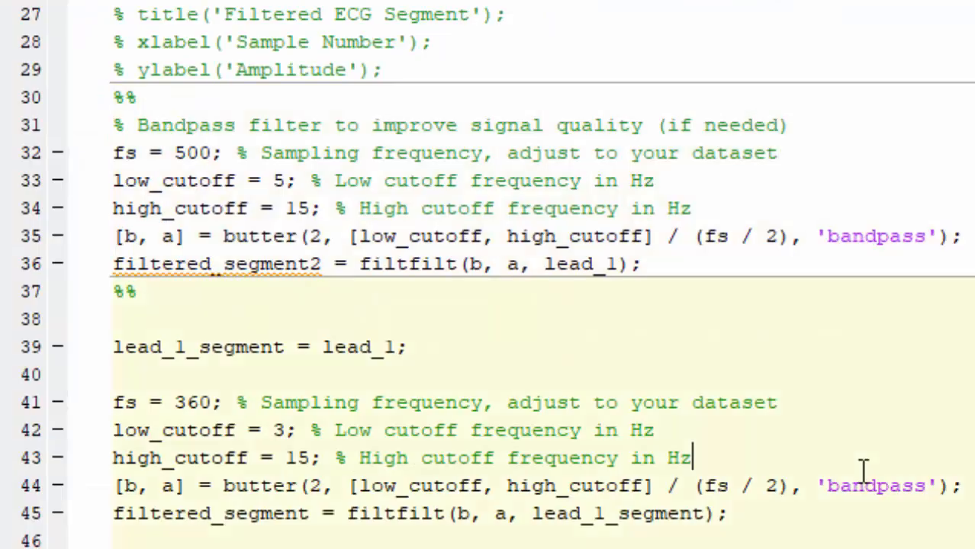
{"action": "scroll", "scroll_direction": "down", "scroll_amount": 3}
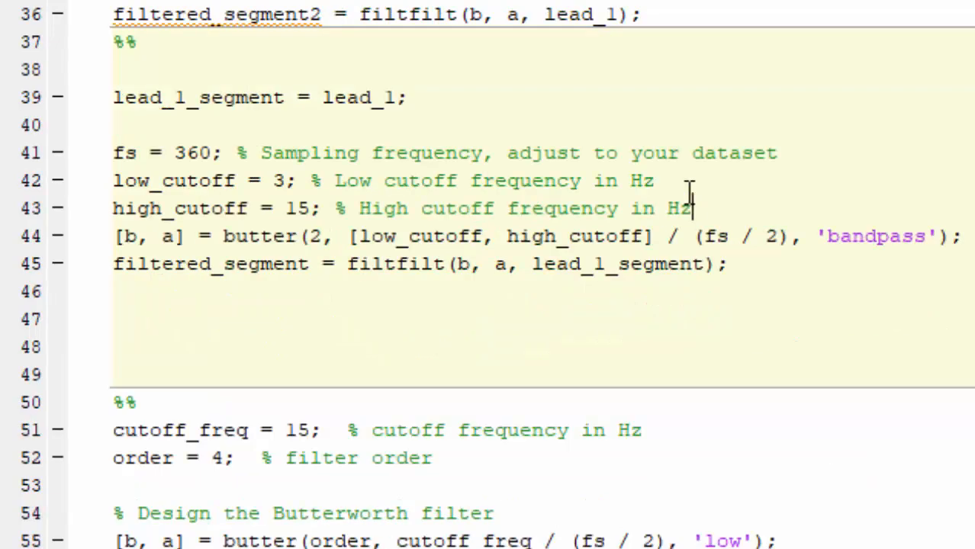
{"action": "mouse_move", "coordinate": [465, 235]}
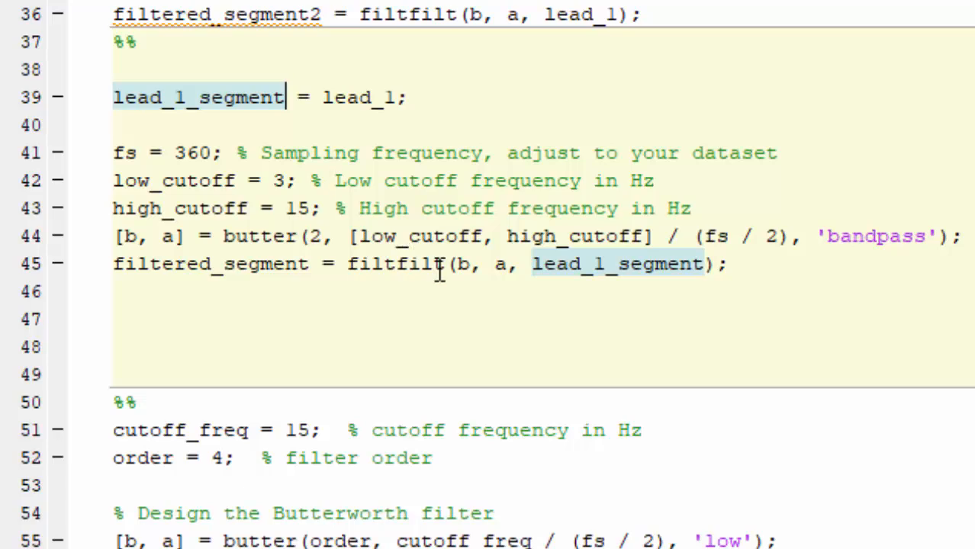
- Add a %% section break and change plot(filtered_segment,'b') to plot the raw lead_1 in blue
{"action": "scroll", "scroll_direction": "down", "scroll_amount": 3}
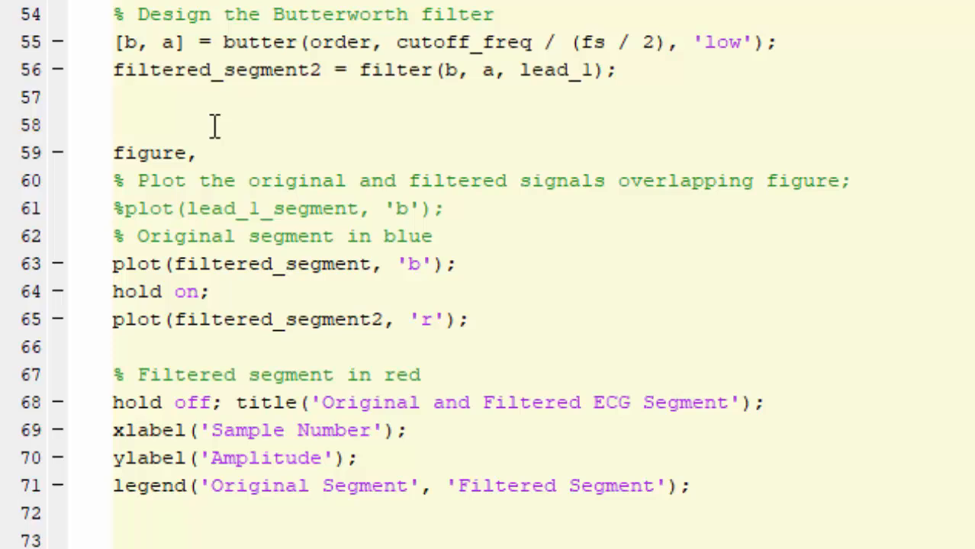
{"action": "type", "text": "%%"}
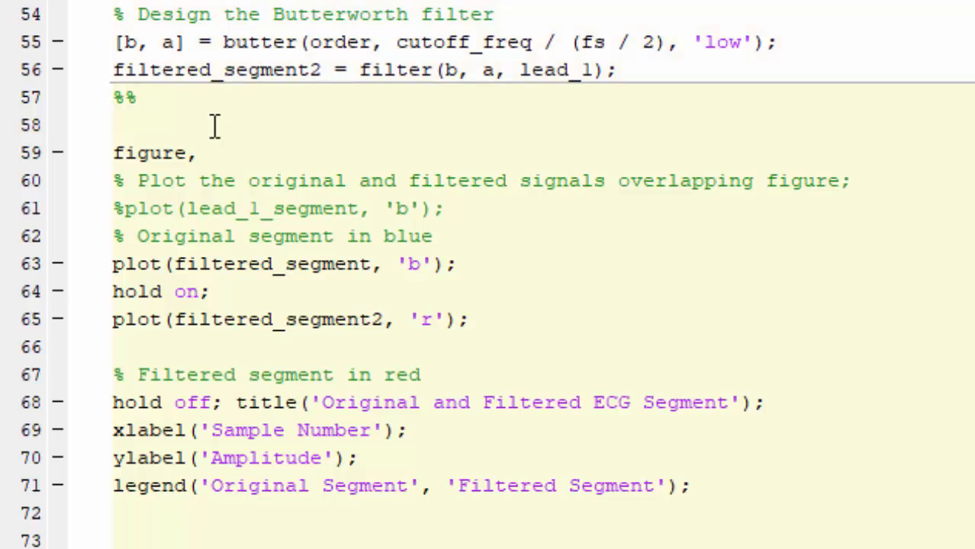
{"action": "double_click", "coordinate": [305, 264]}
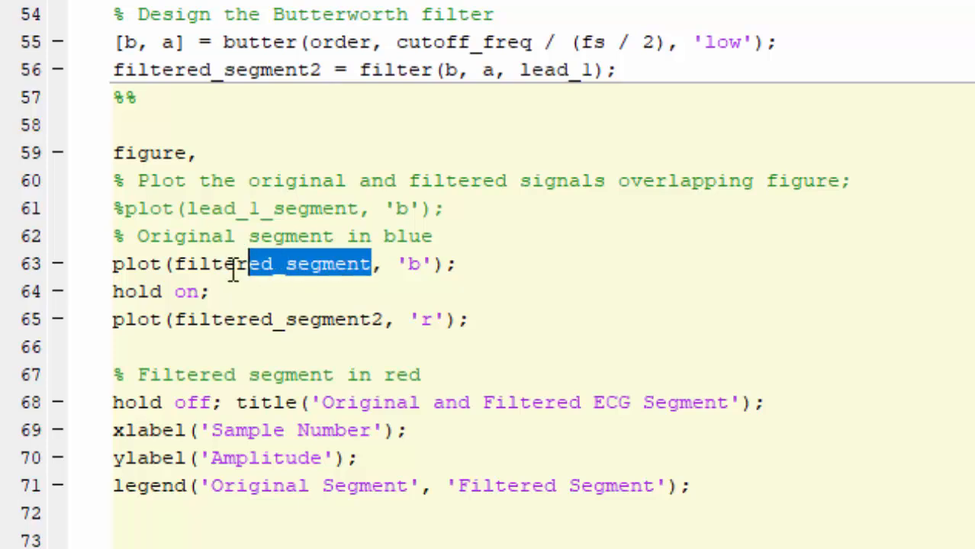
{"action": "type", "text": "lot(l, 'b');"}
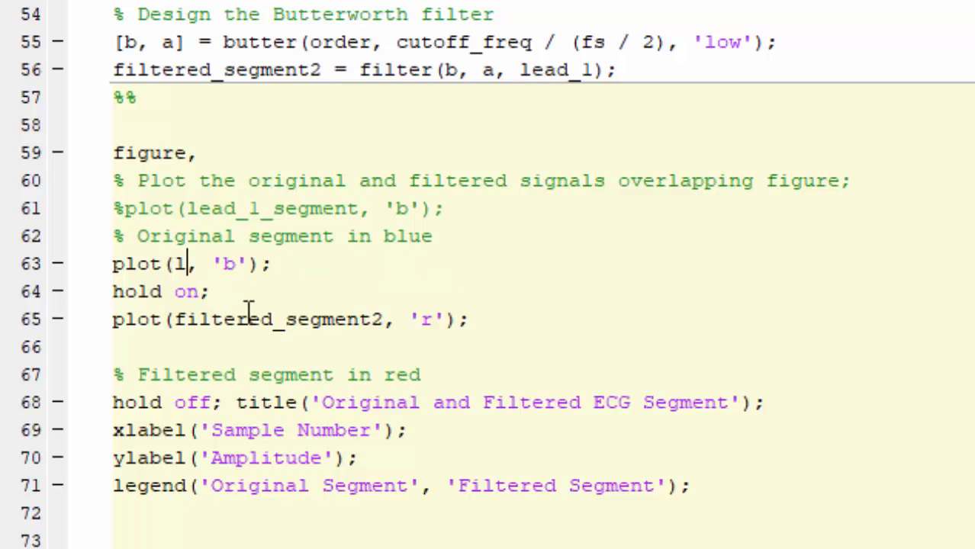
{"action": "type", "text": "ead"}
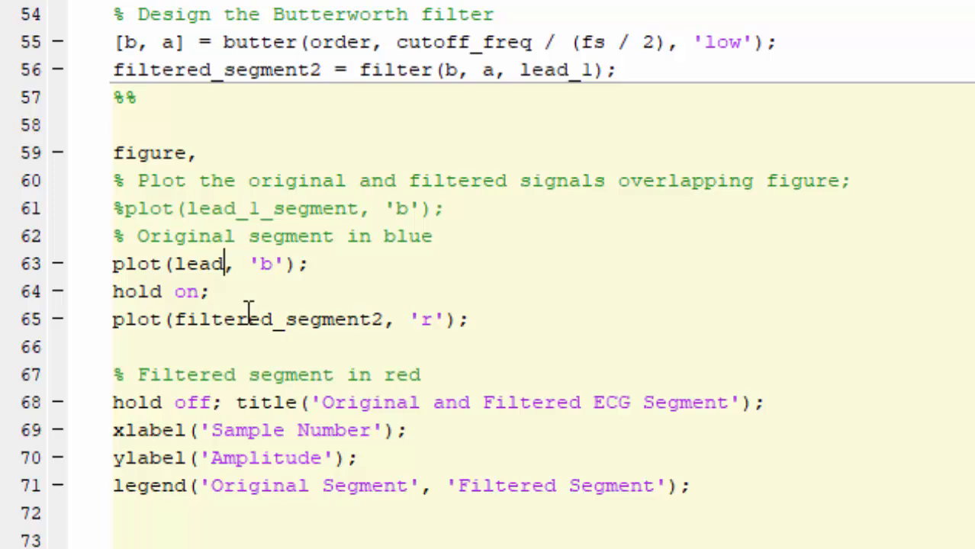
{"action": "type", "text": "_l"}
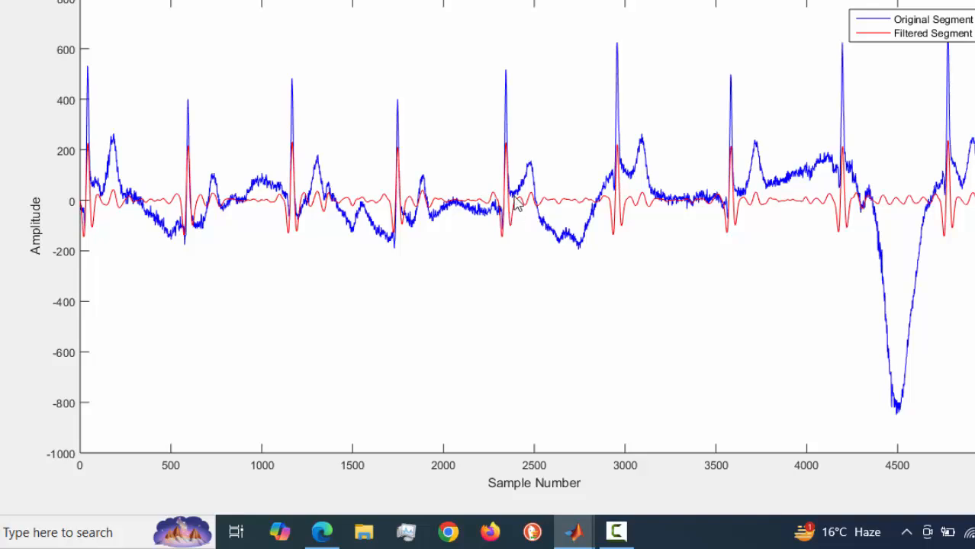
{"action": "mouse_move", "coordinate": [536, 174]}
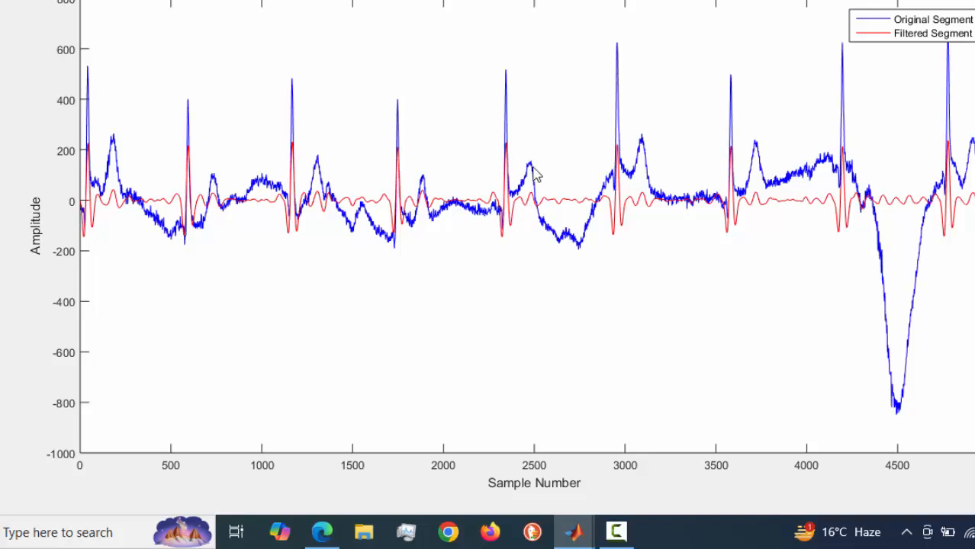
{"action": "mouse_move", "coordinate": [535, 196]}
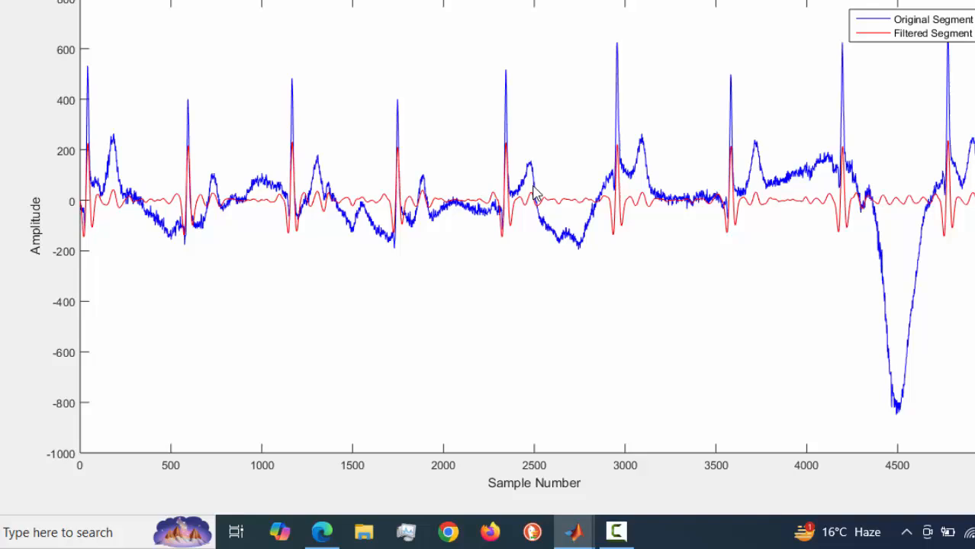
{"action": "mouse_move", "coordinate": [531, 201]}
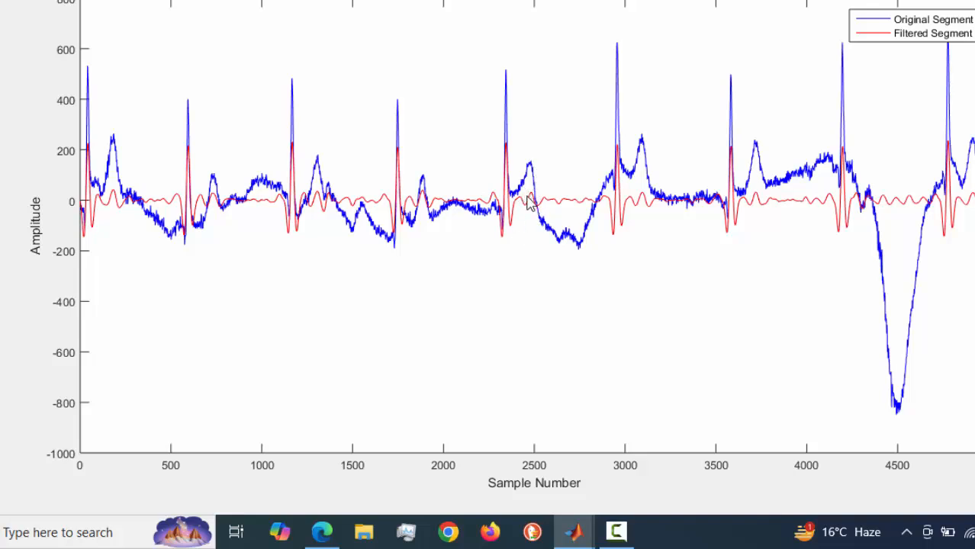
{"action": "mouse_move", "coordinate": [531, 162]}
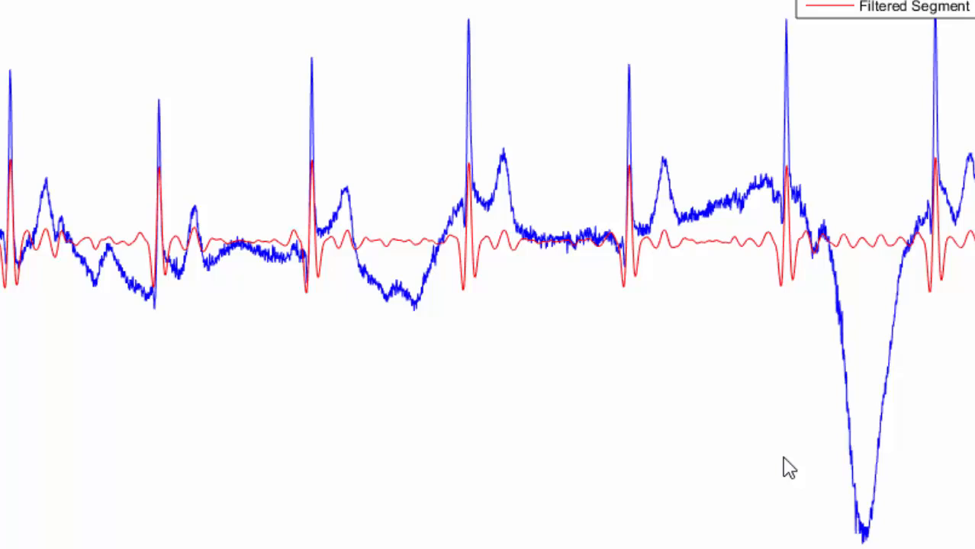
{"action": "mouse_move", "coordinate": [638, 278]}
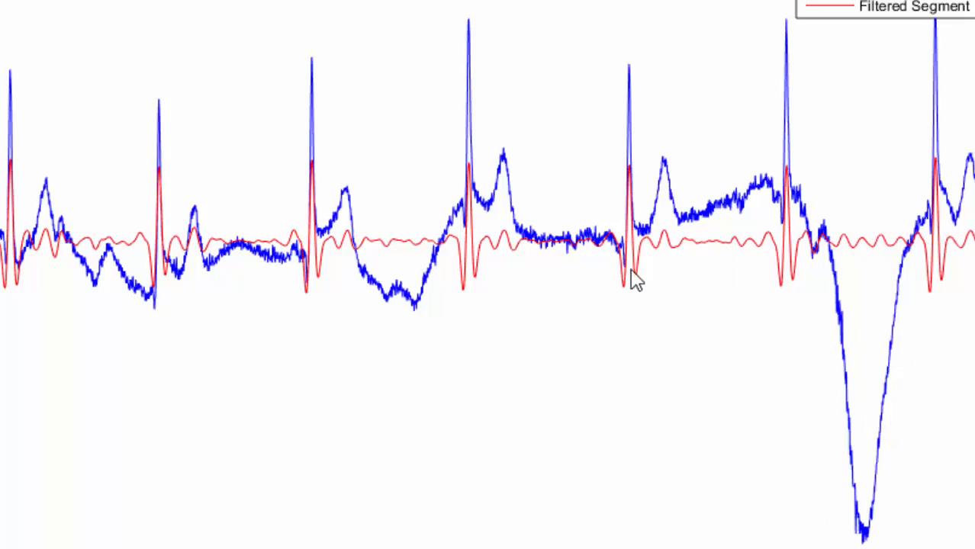
{"action": "mouse_move", "coordinate": [598, 288]}
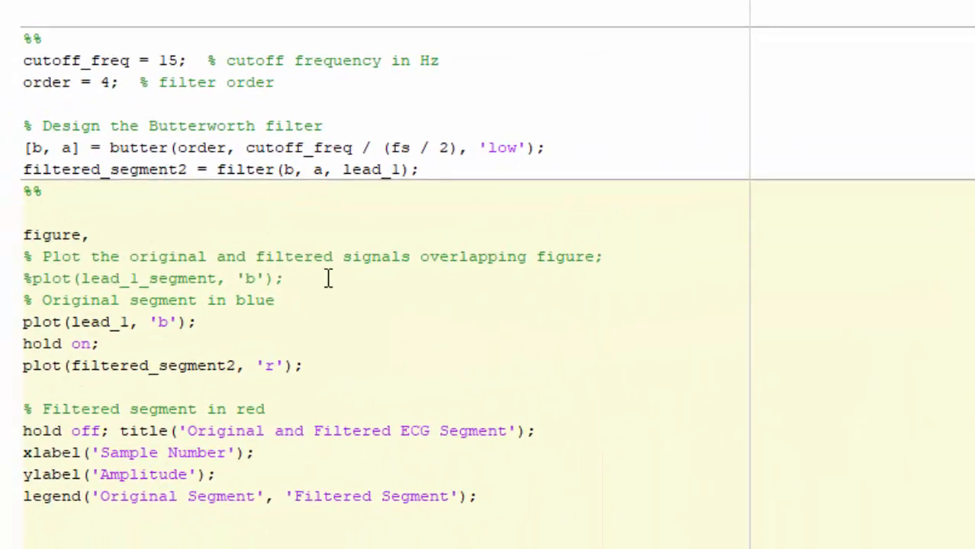
{"action": "scroll", "scroll_direction": "down", "scroll_amount": 3}
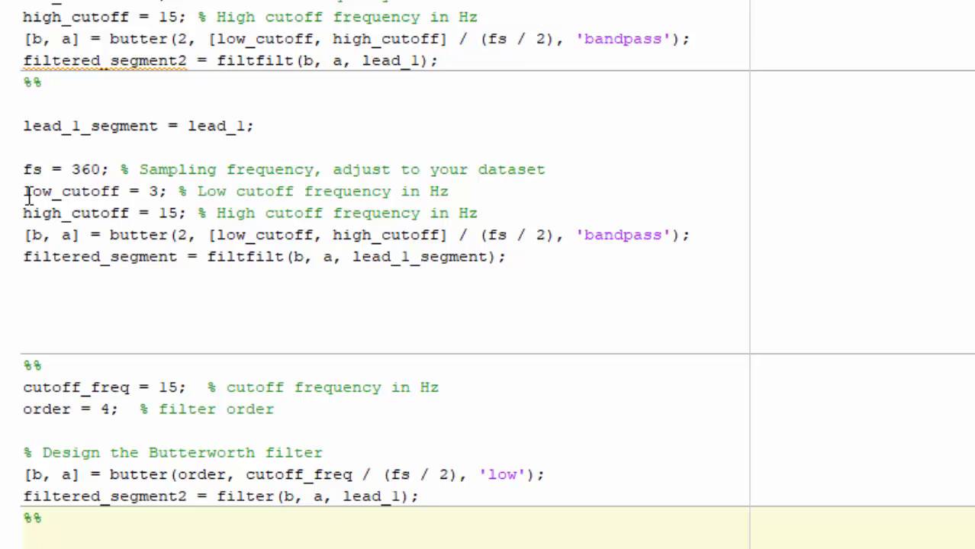
{"action": "left_click_drag", "start_coordinate": [22, 192], "coordinate": [479, 213]}
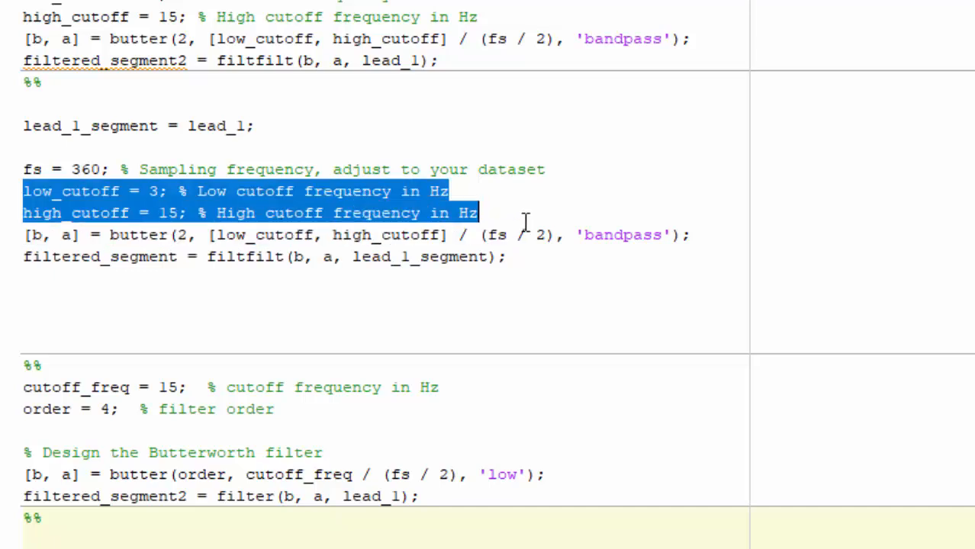
{"action": "left_click", "coordinate": [150, 190]}
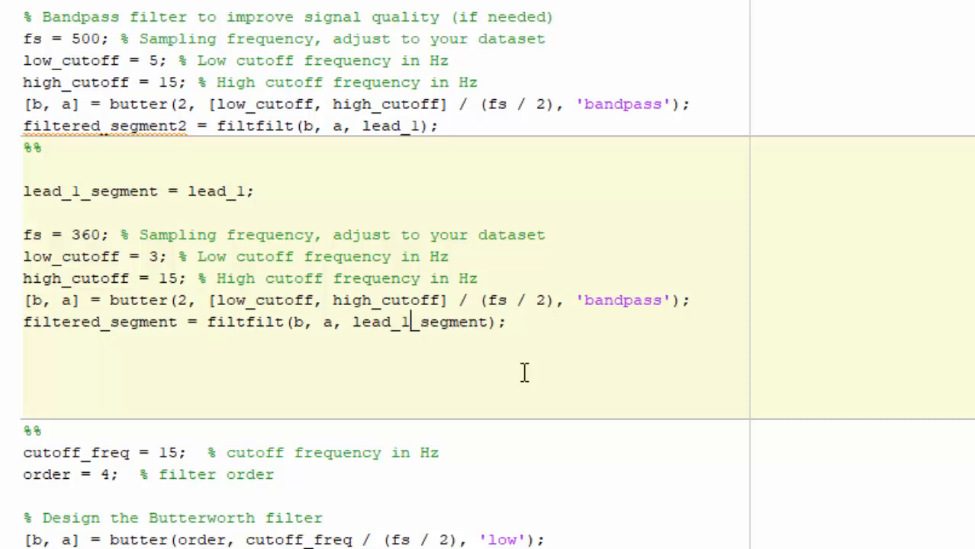
{"action": "double_click", "coordinate": [471, 322]}
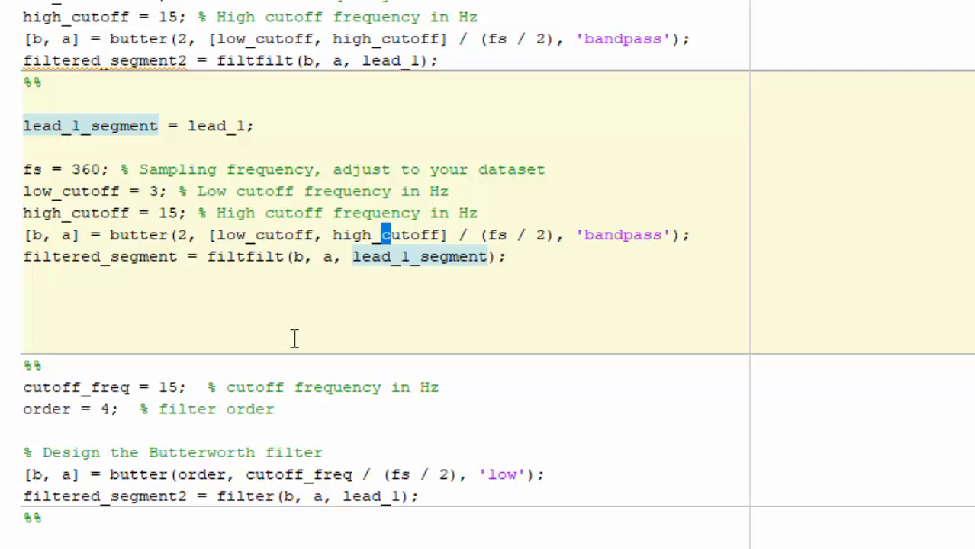
{"action": "scroll", "scroll_direction": "down", "scroll_amount": 3}
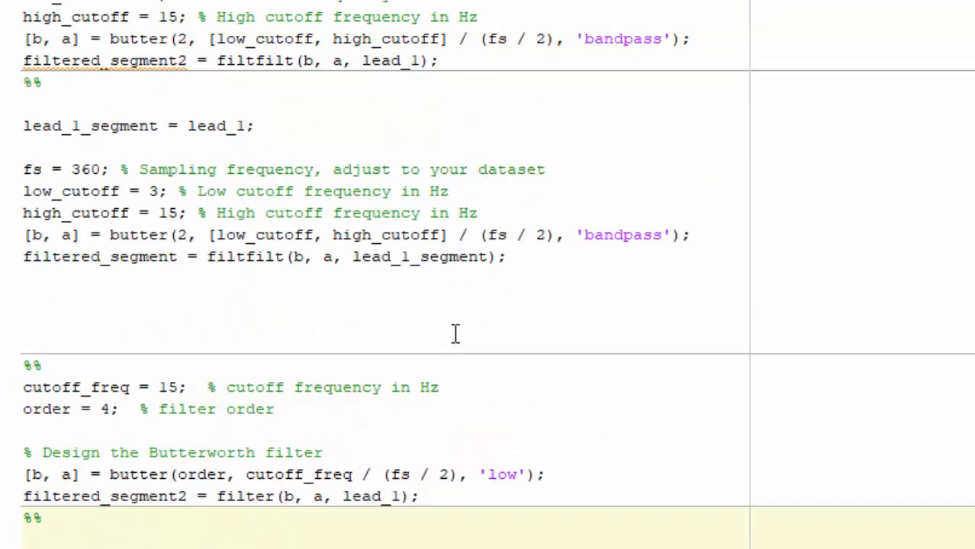
{"action": "scroll", "scroll_direction": "down", "scroll_amount": 3}
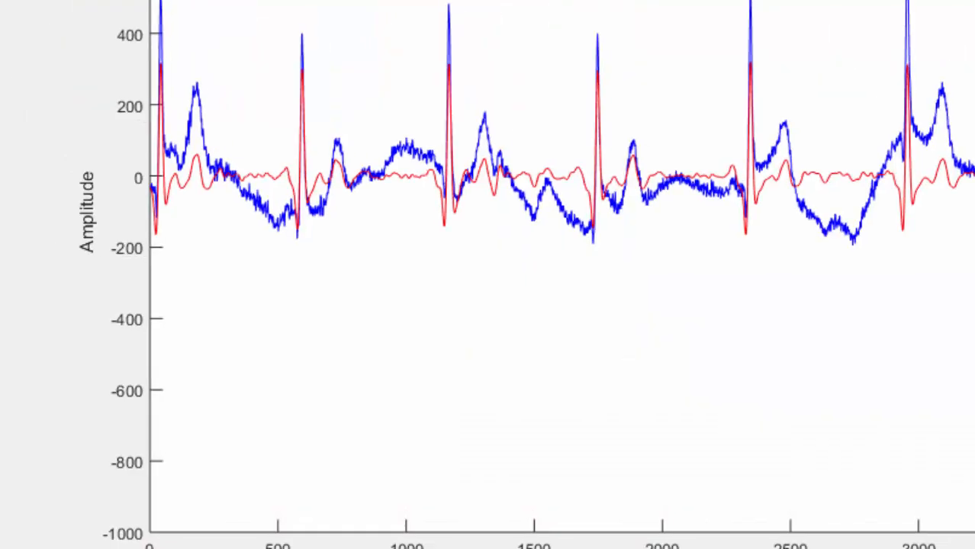
{"action": "mouse_move", "coordinate": [914, 85]}
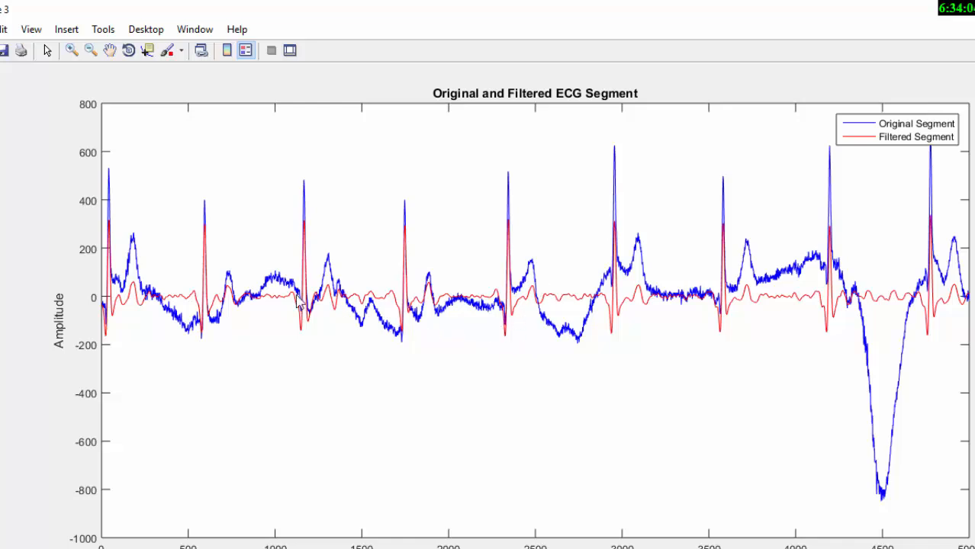
{"action": "mouse_move", "coordinate": [353, 308]}
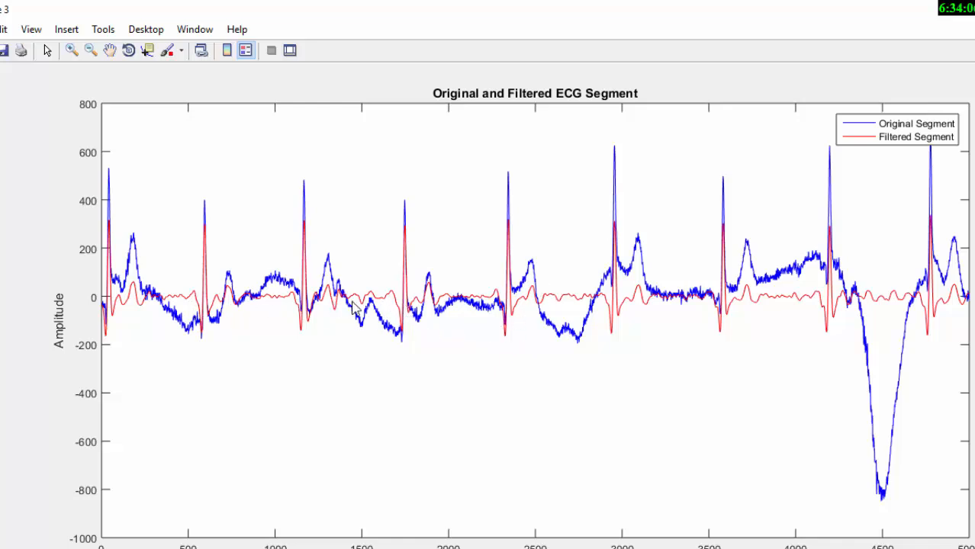
{"action": "mouse_move", "coordinate": [366, 336]}
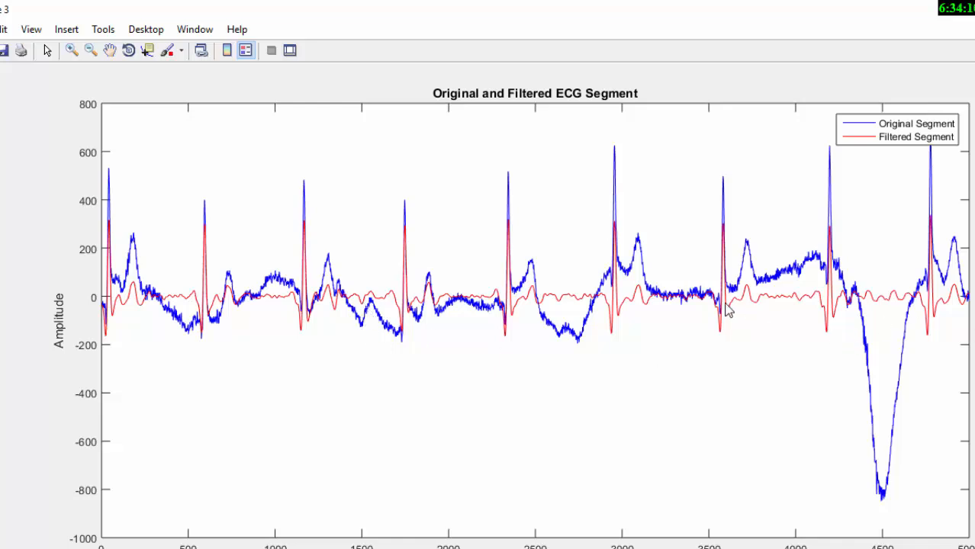
{"action": "mouse_move", "coordinate": [540, 341]}
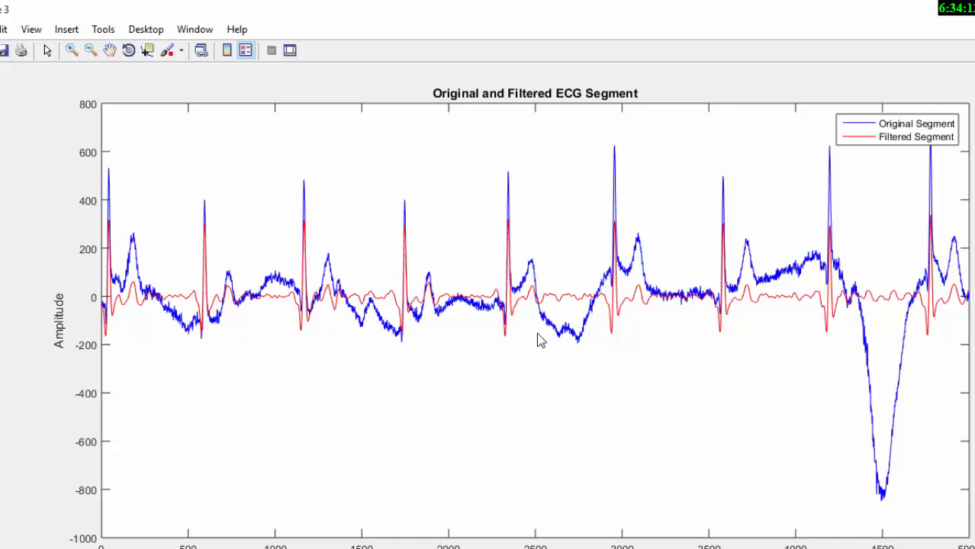
{"action": "mouse_move", "coordinate": [679, 329]}
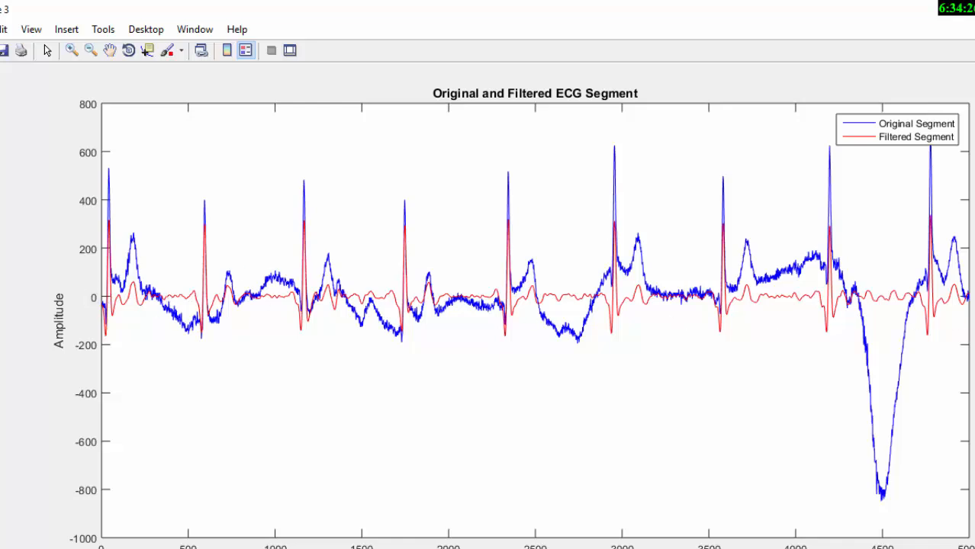
{"action": "mouse_move", "coordinate": [609, 329]}
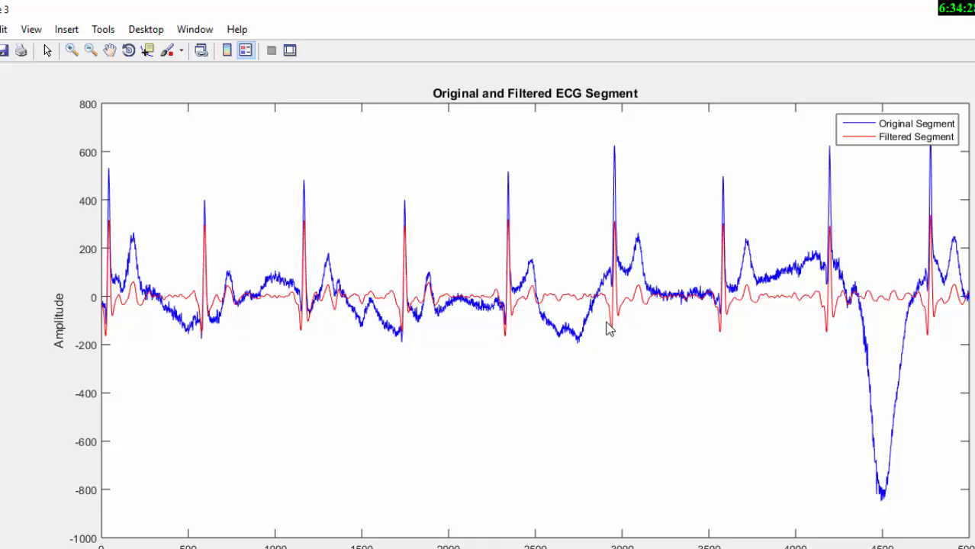